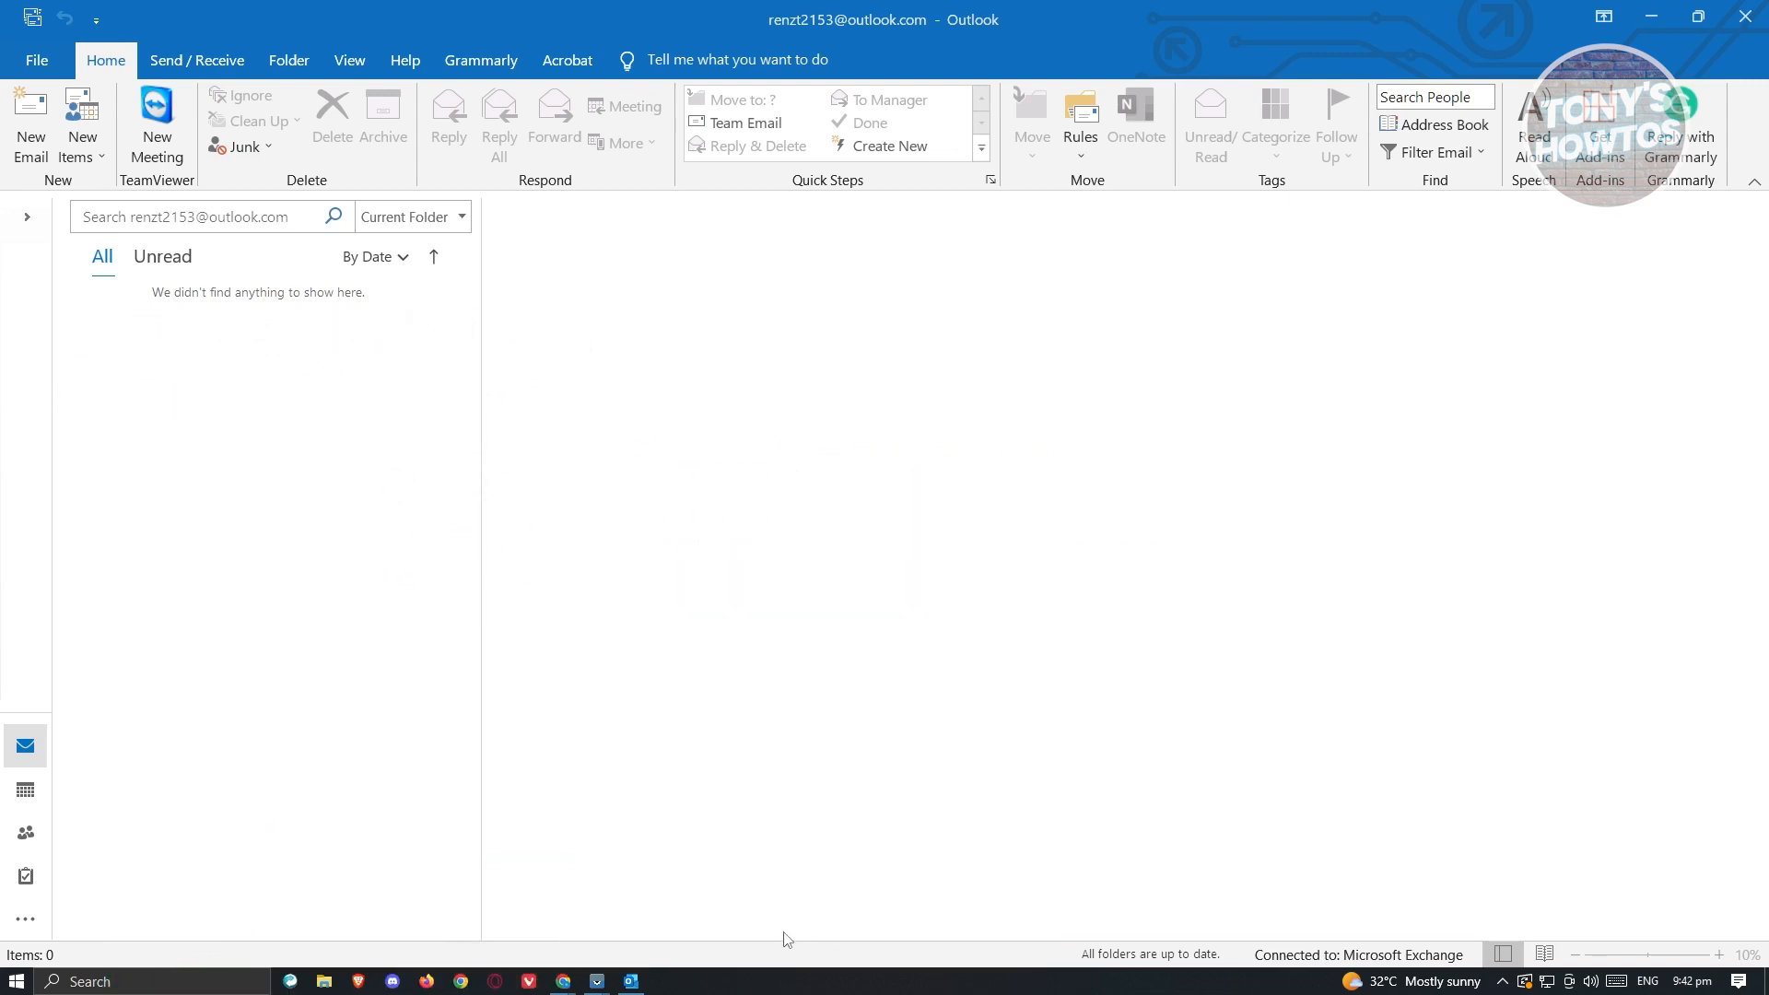
pyautogui.moveTo(806, 923)
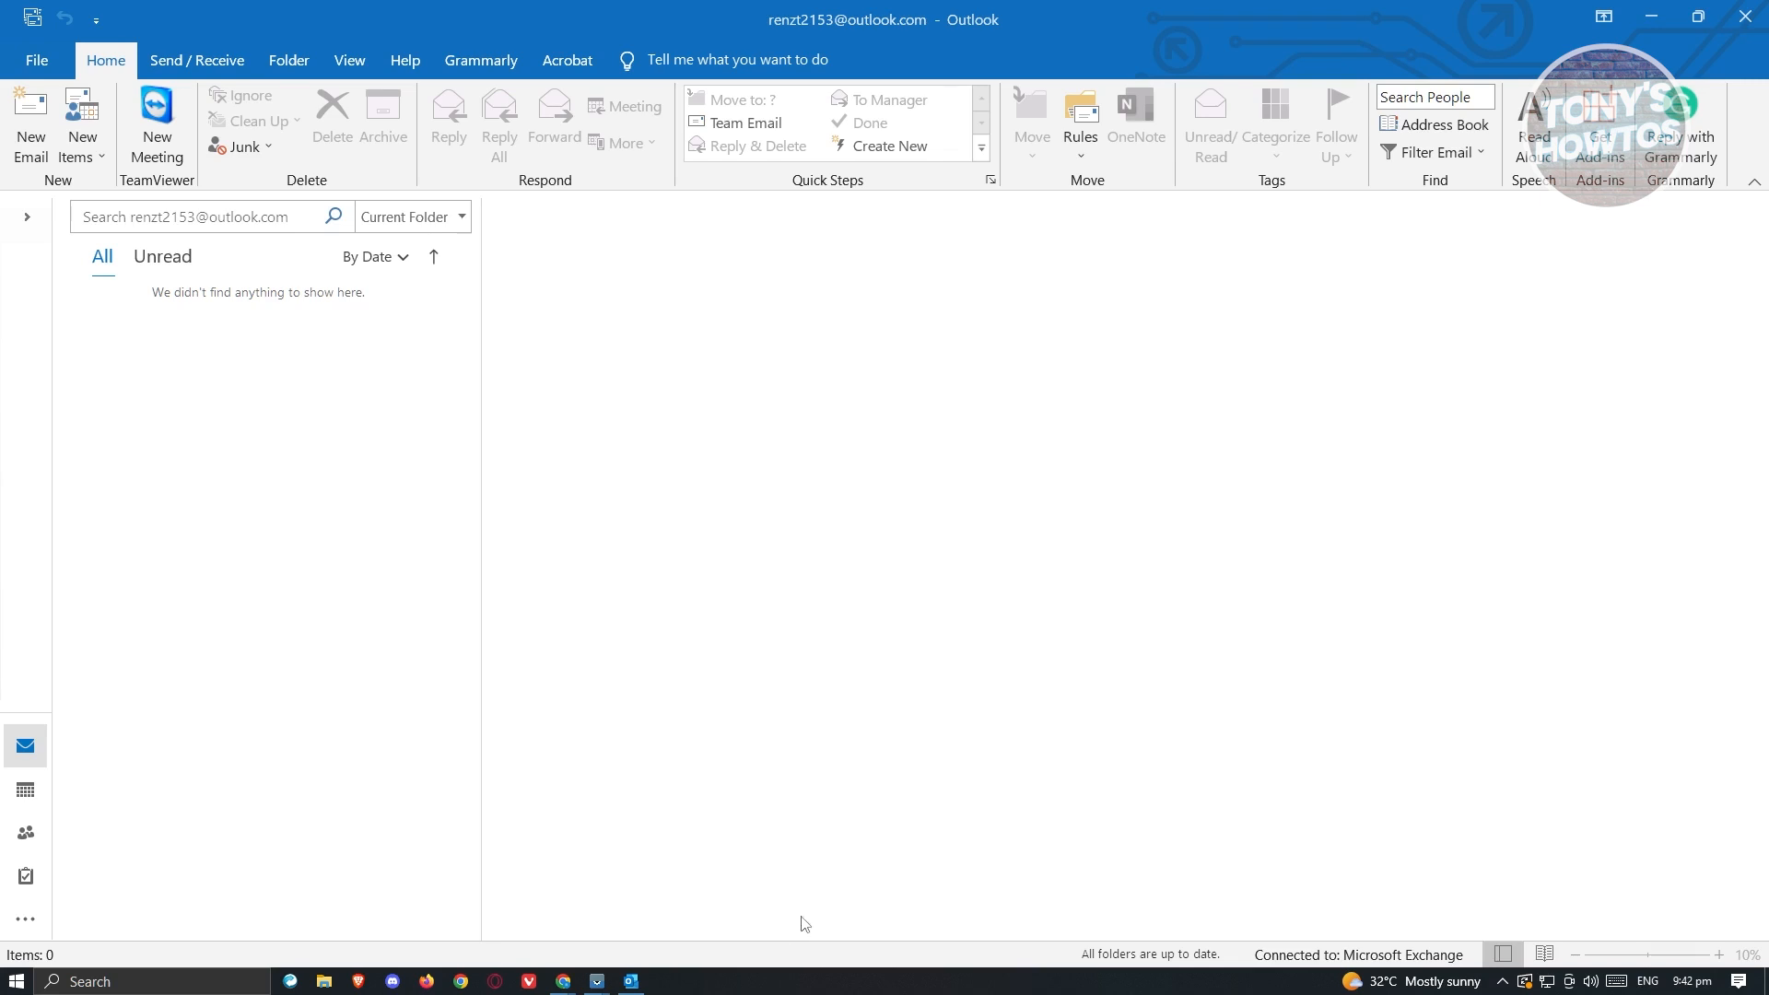
pyautogui.moveTo(59, 181)
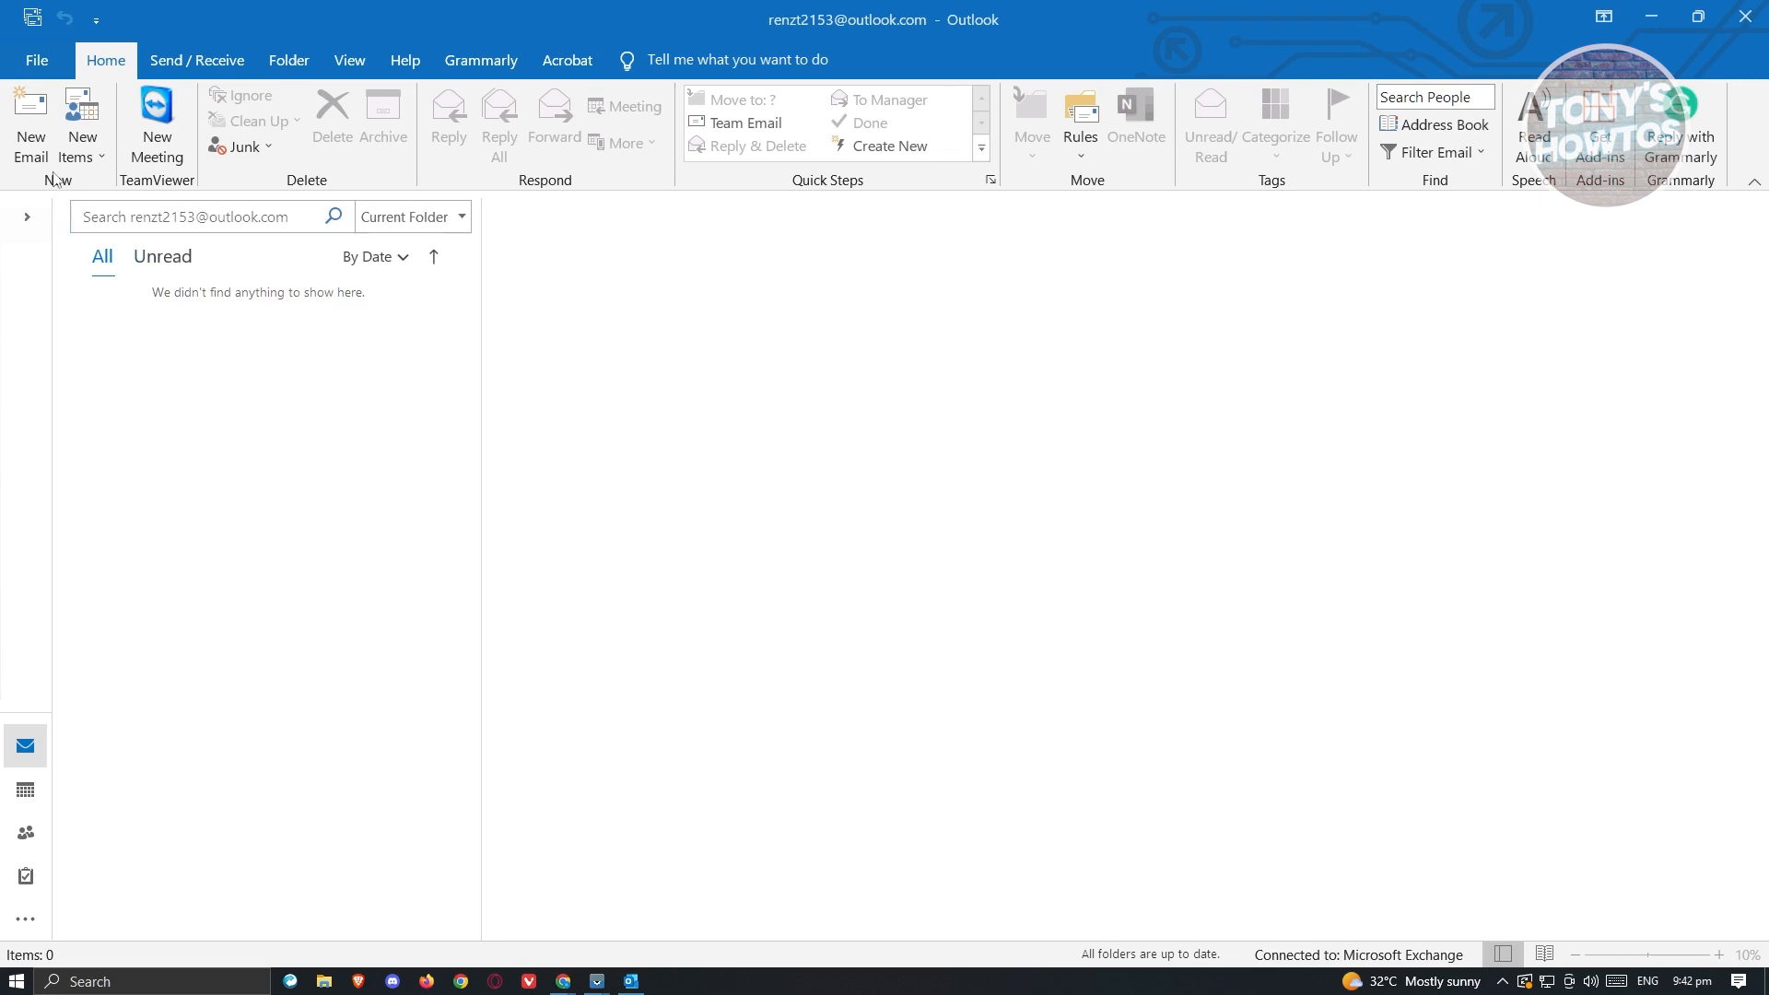
pyautogui.moveTo(31, 124)
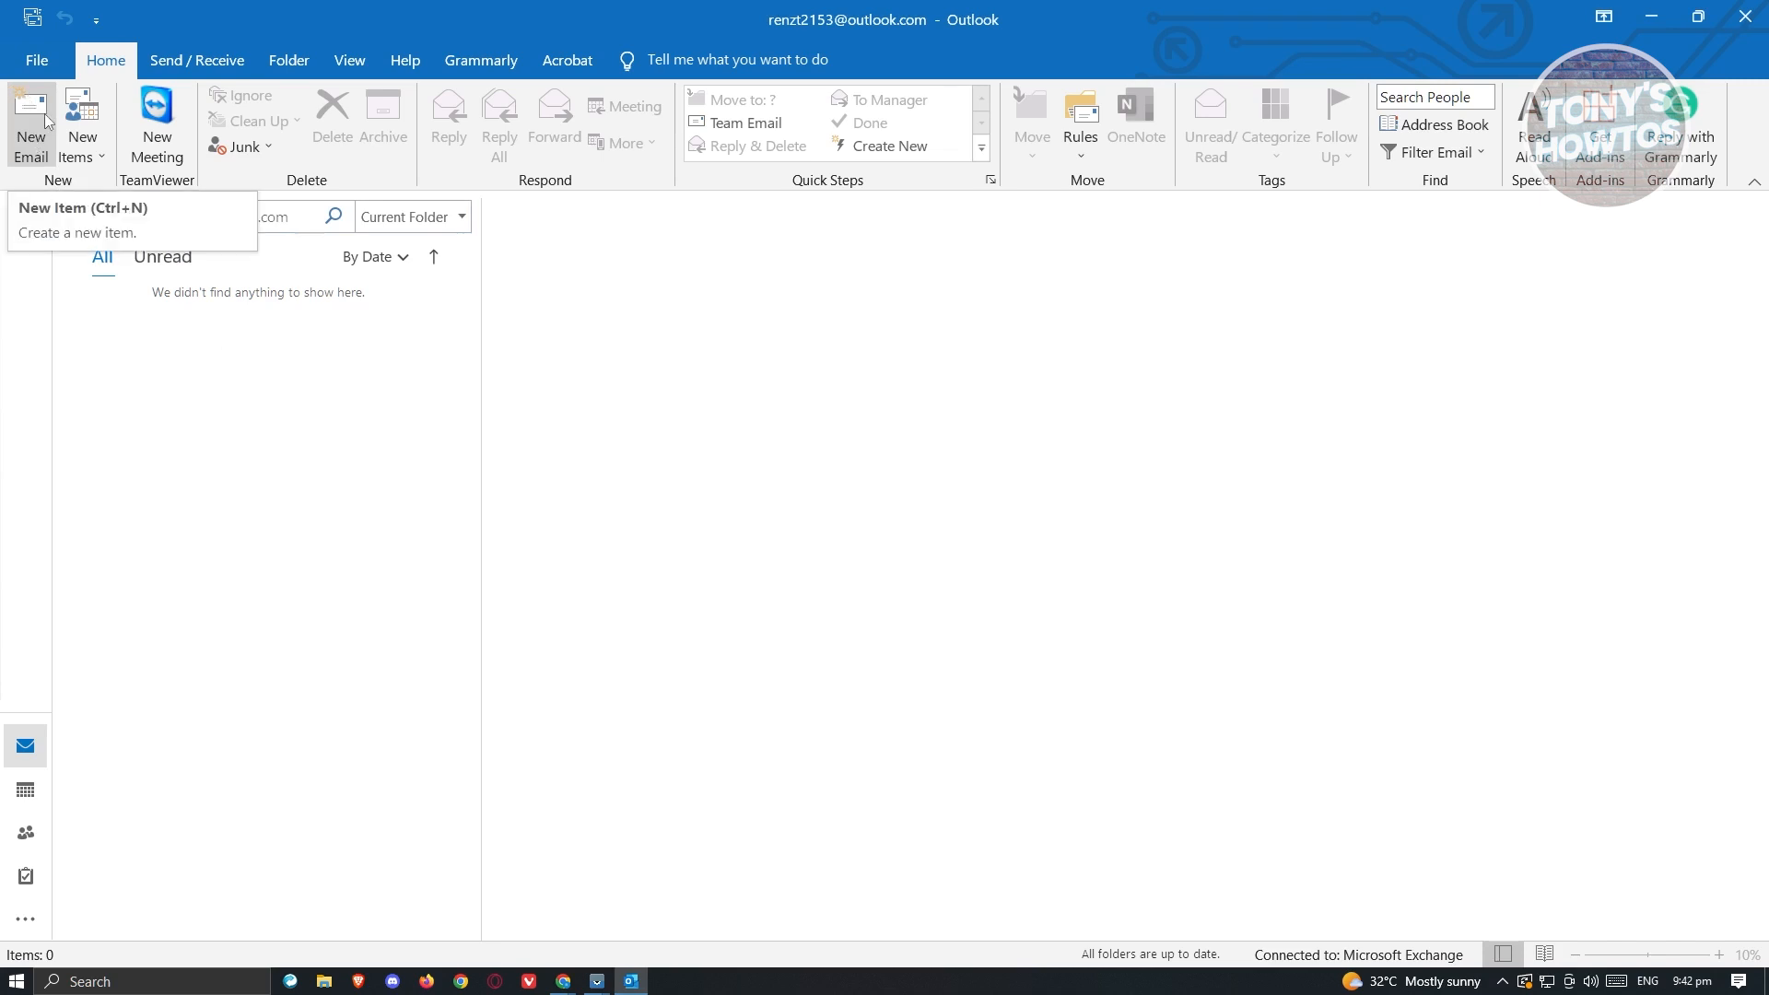
pyautogui.click(31, 123)
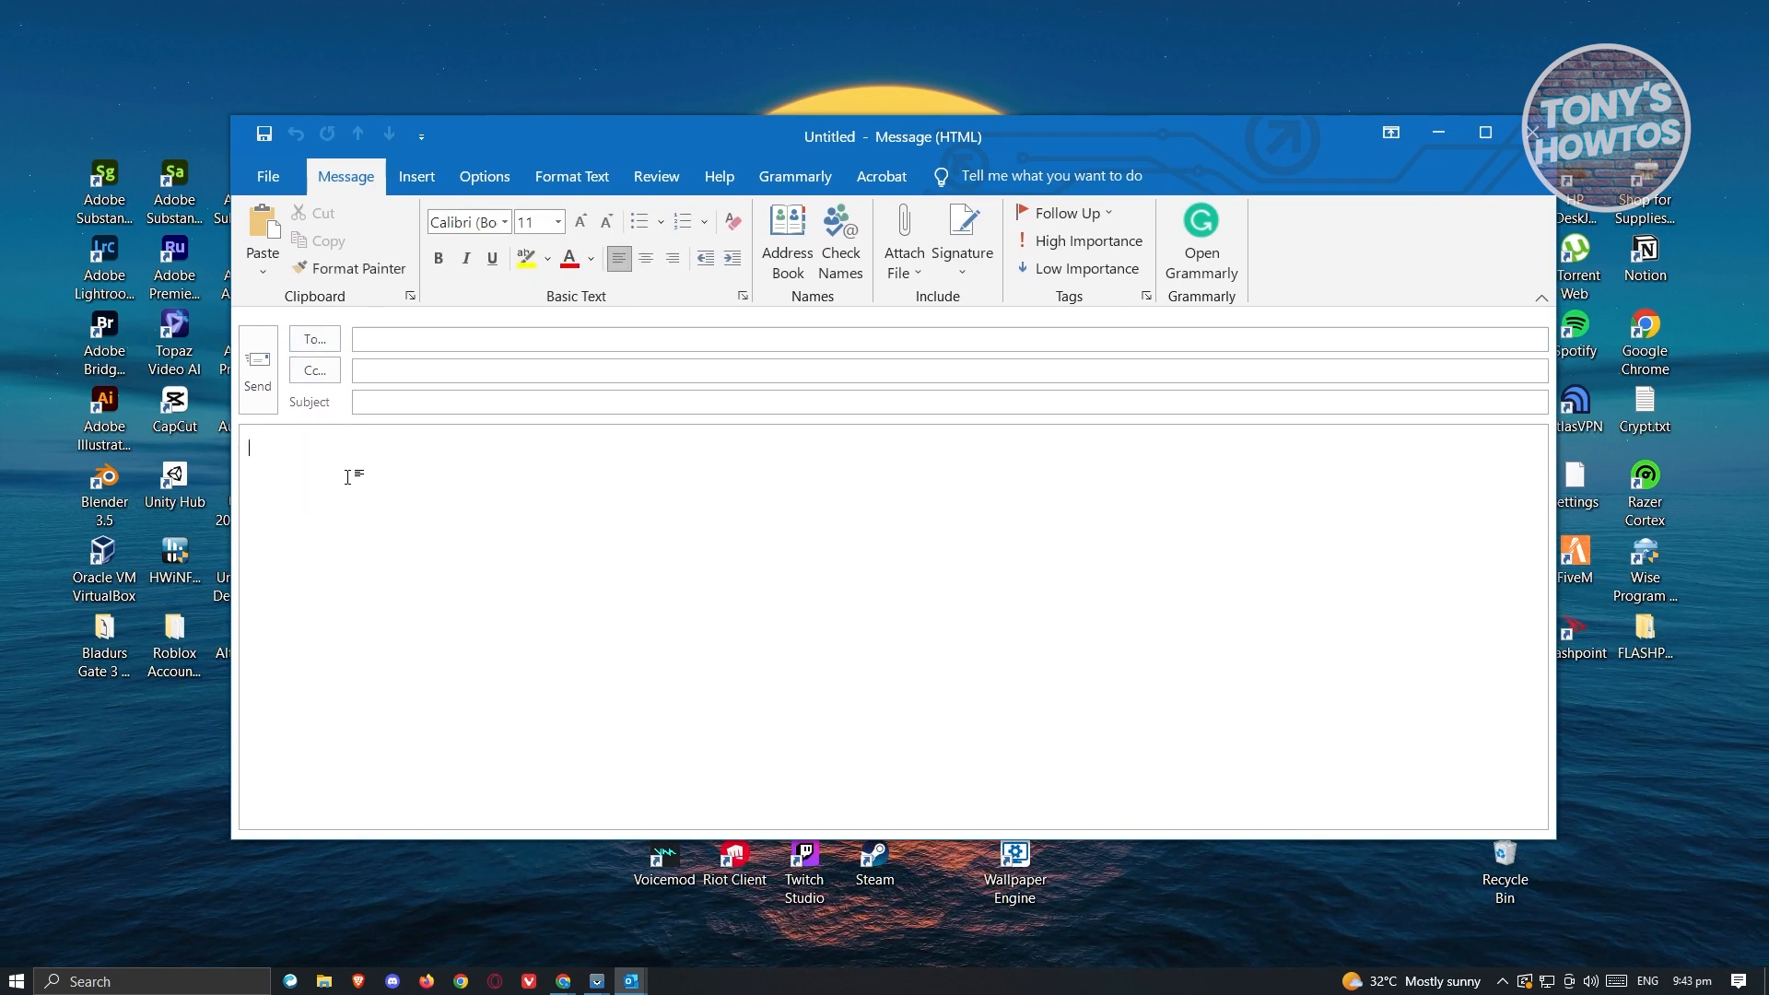
pyautogui.write('h')
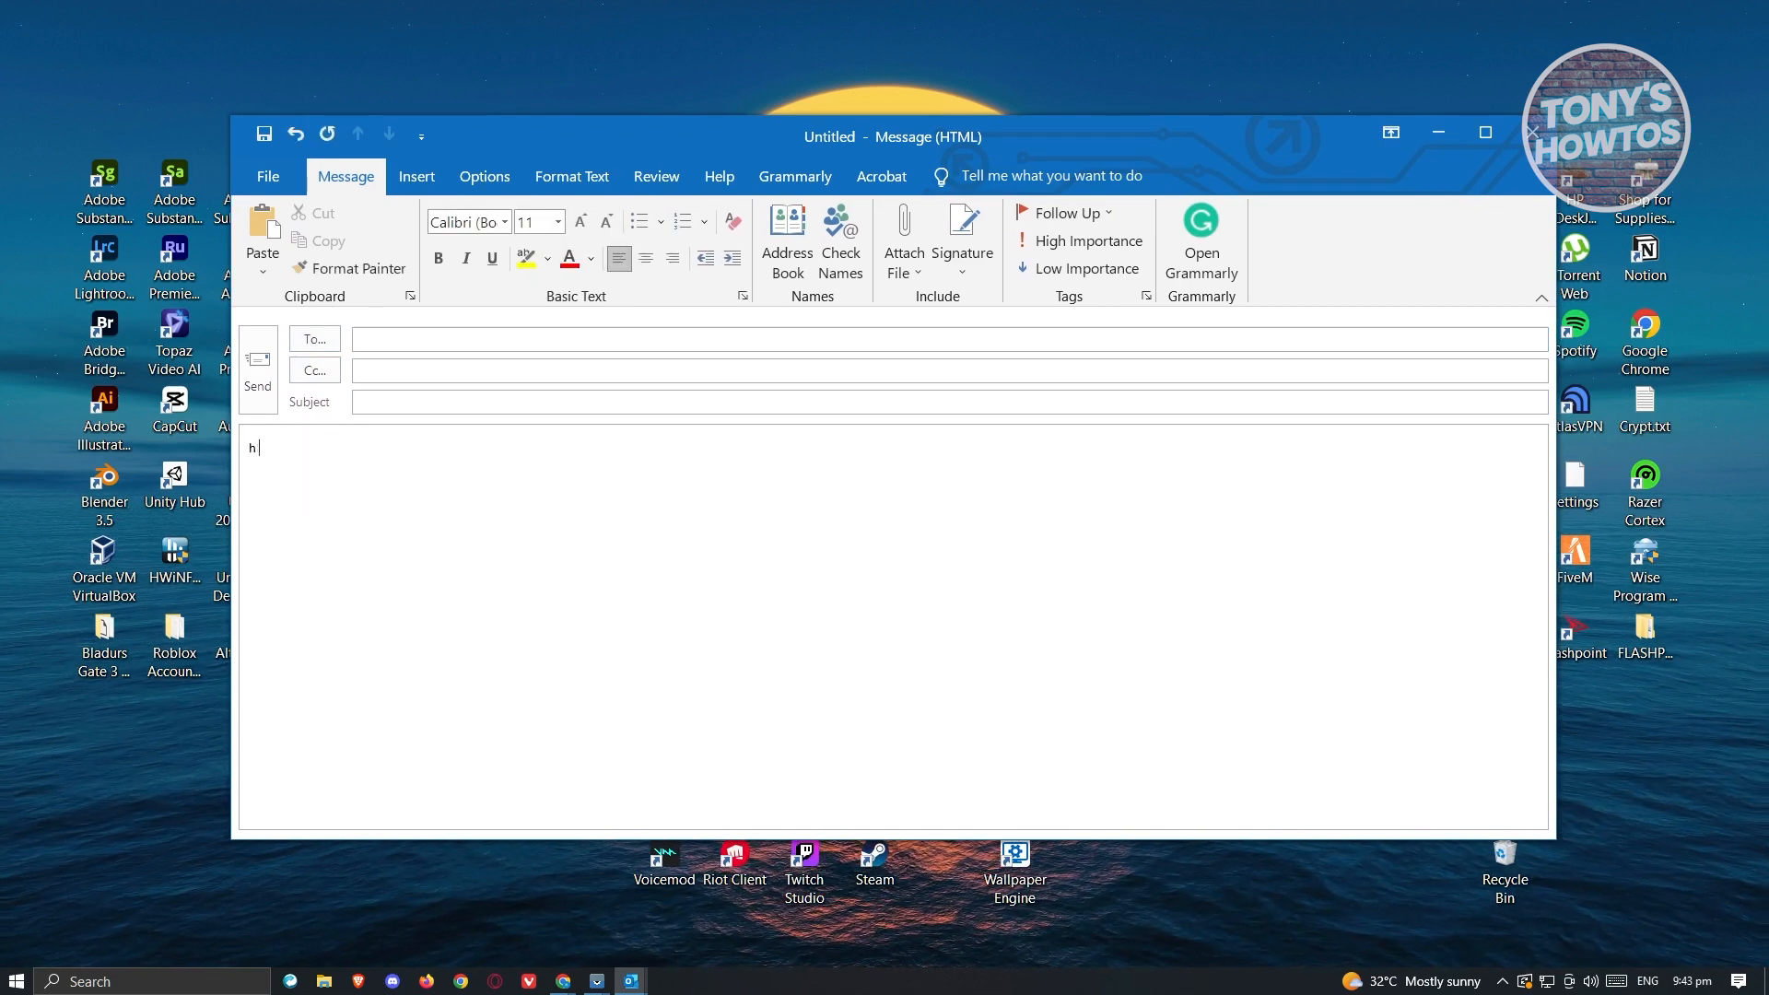
pyautogui.write('i')
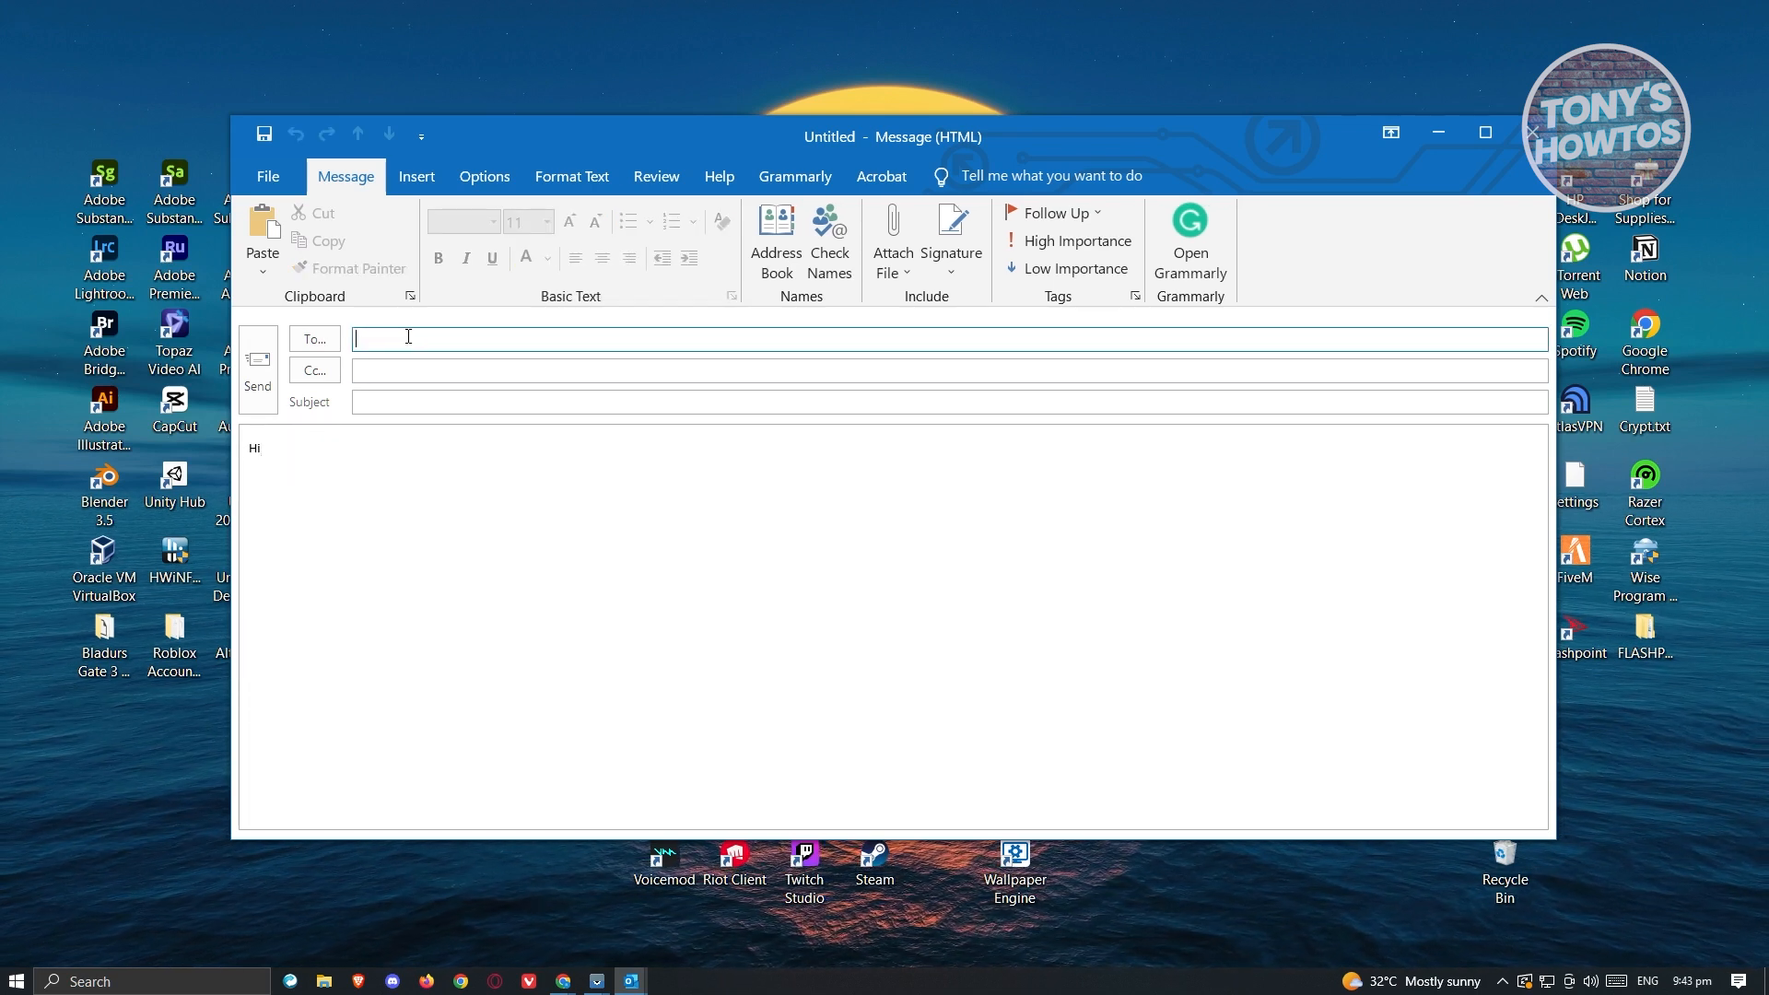
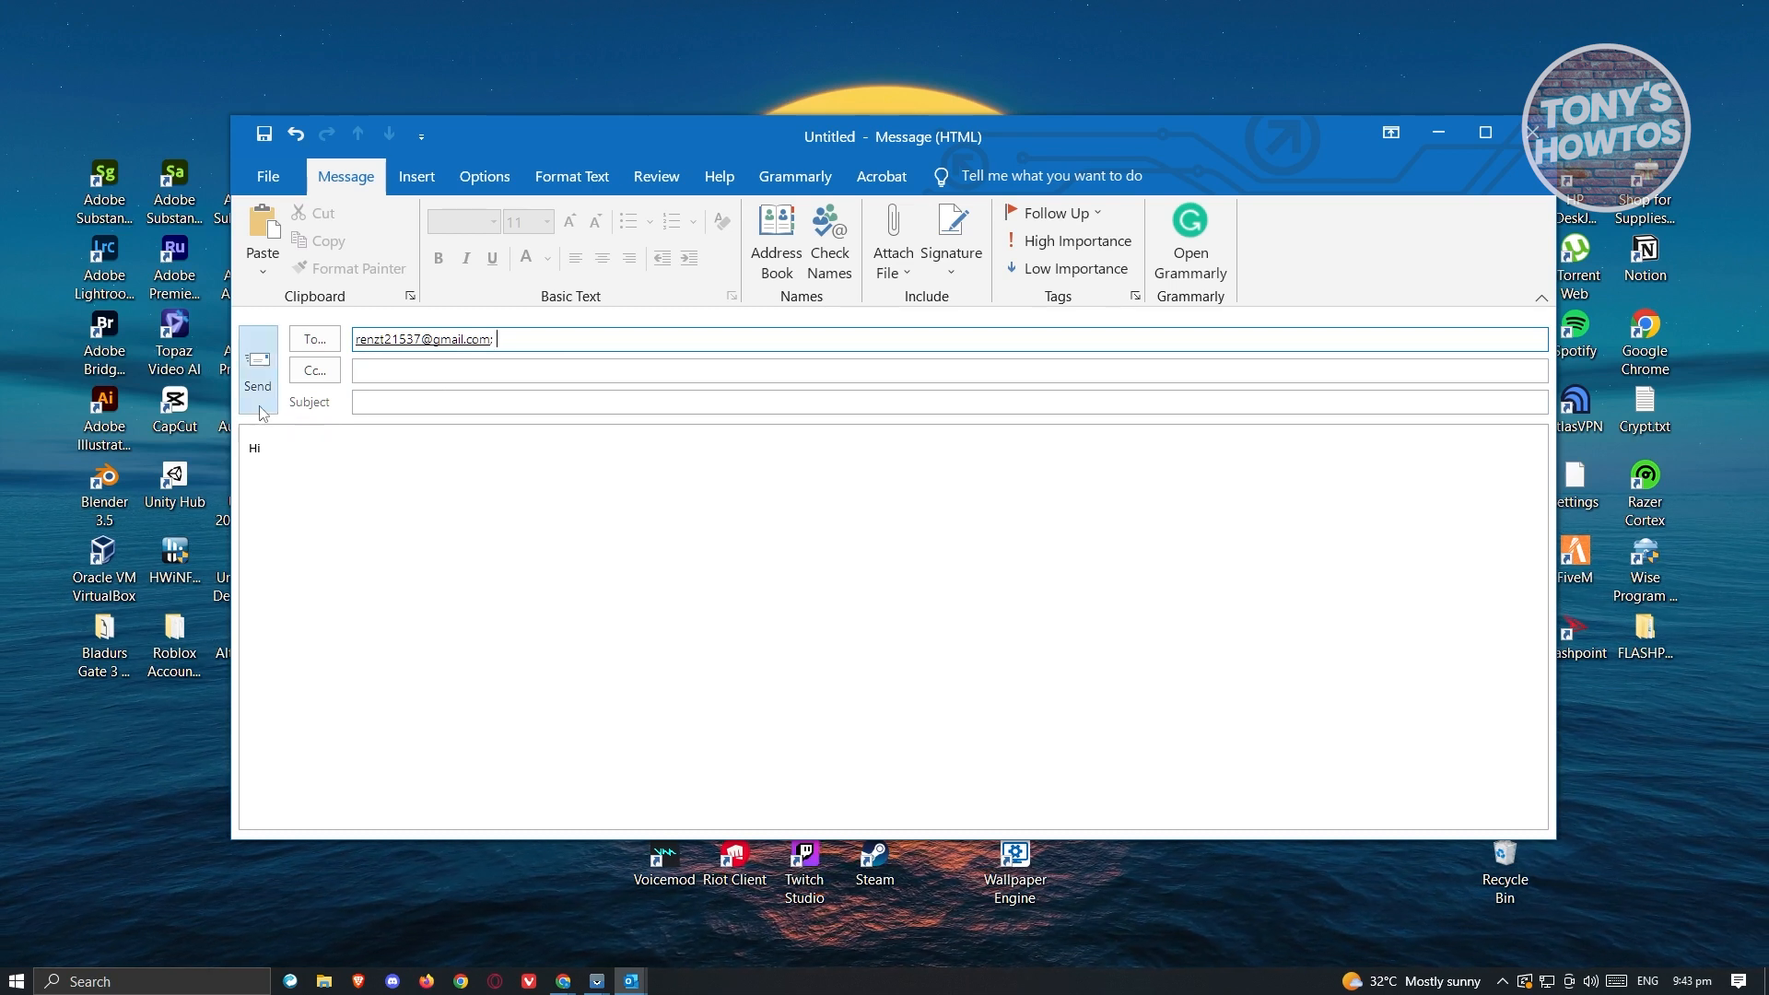
pyautogui.moveTo(301, 413)
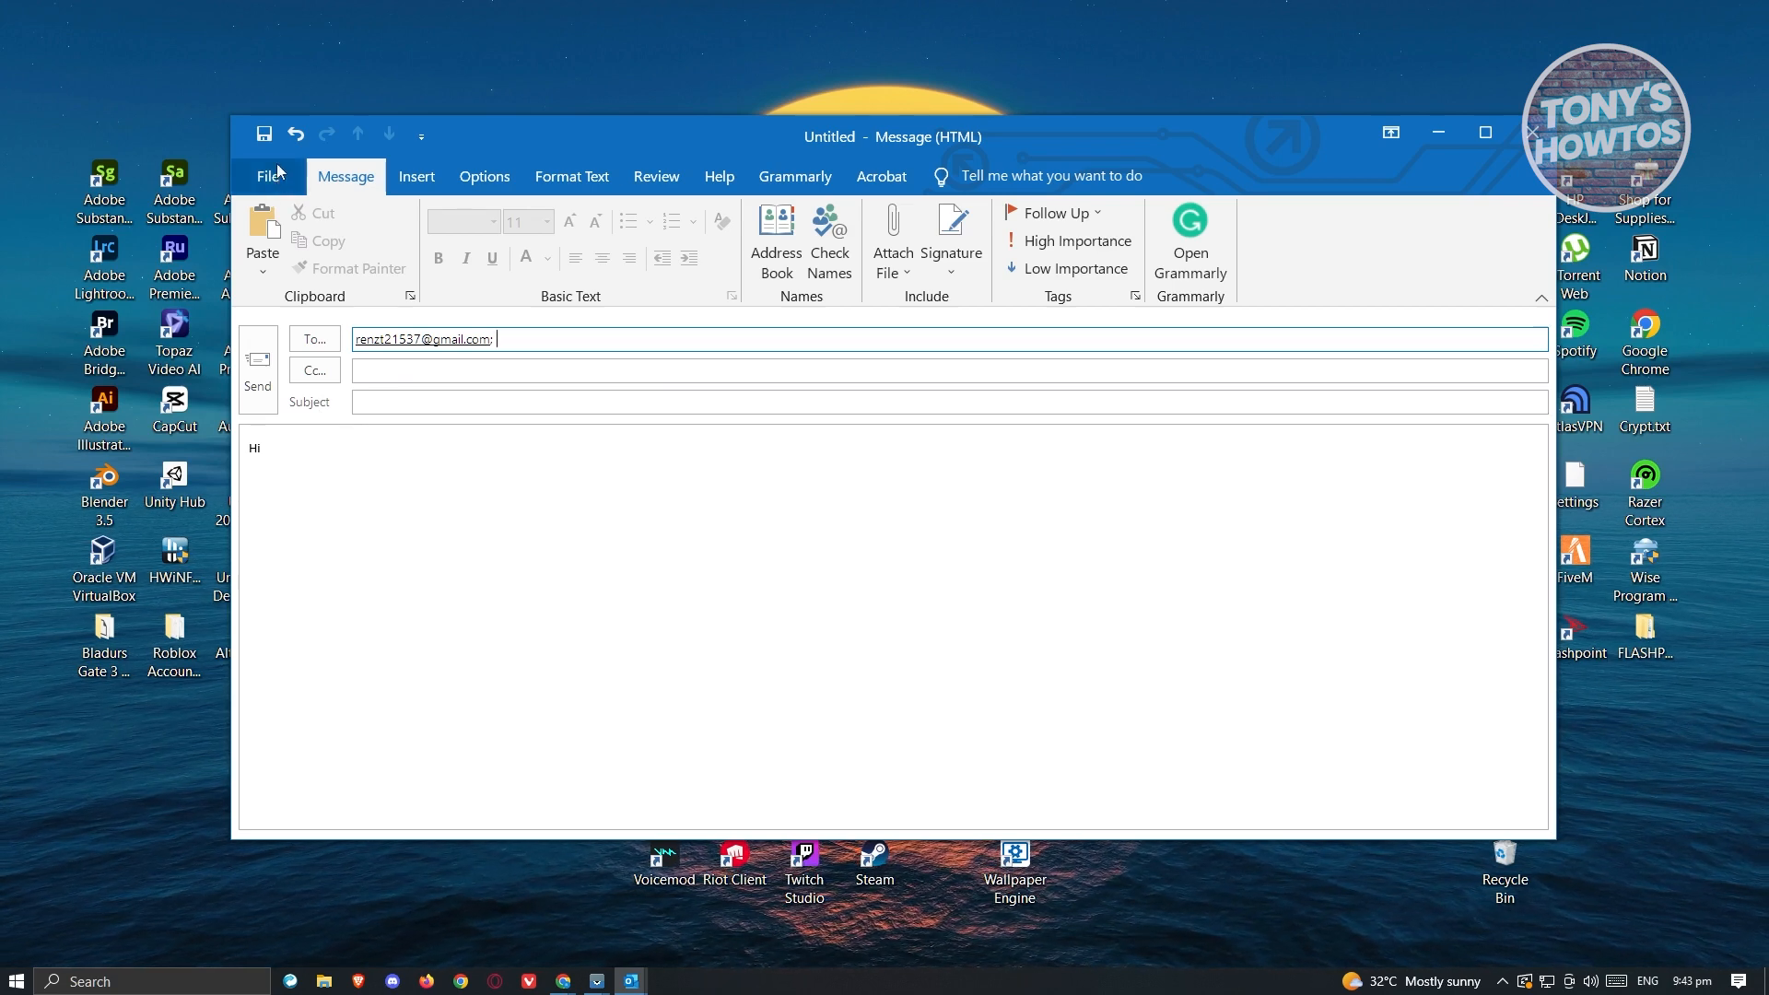
pyautogui.moveTo(1143, 149)
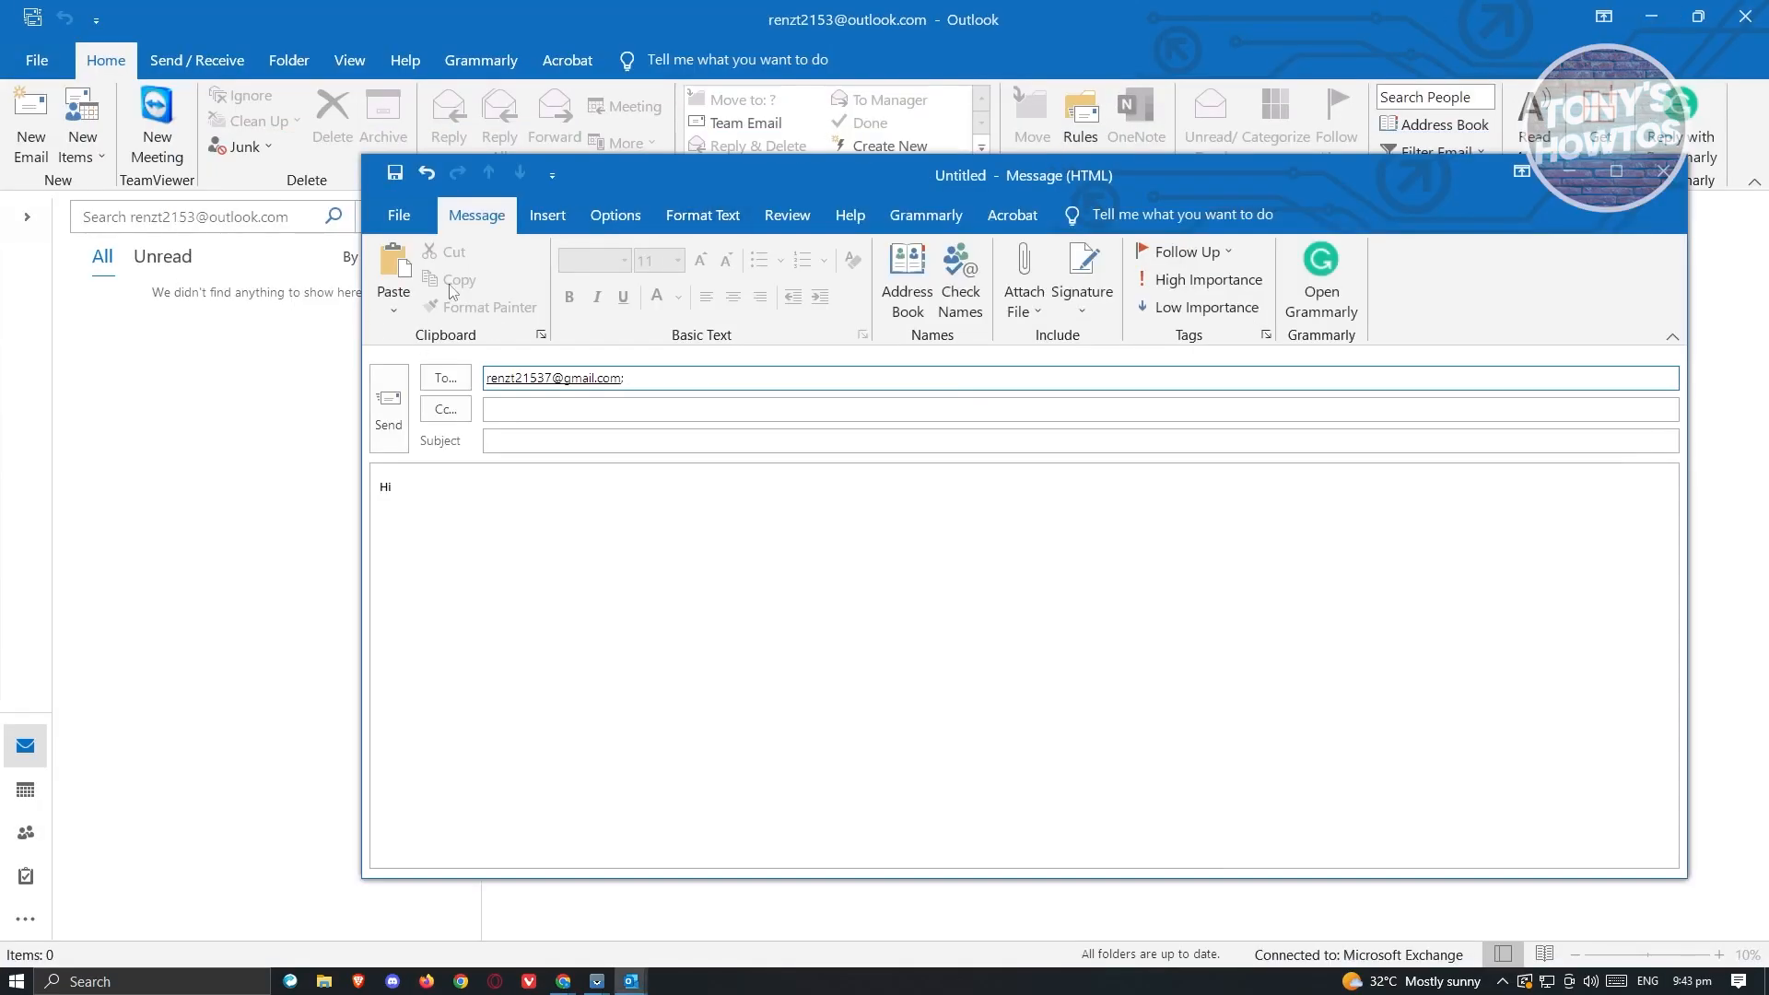
# Step: Bring up the draft's Properties dialog from the File Info page
pyautogui.click(398, 214)
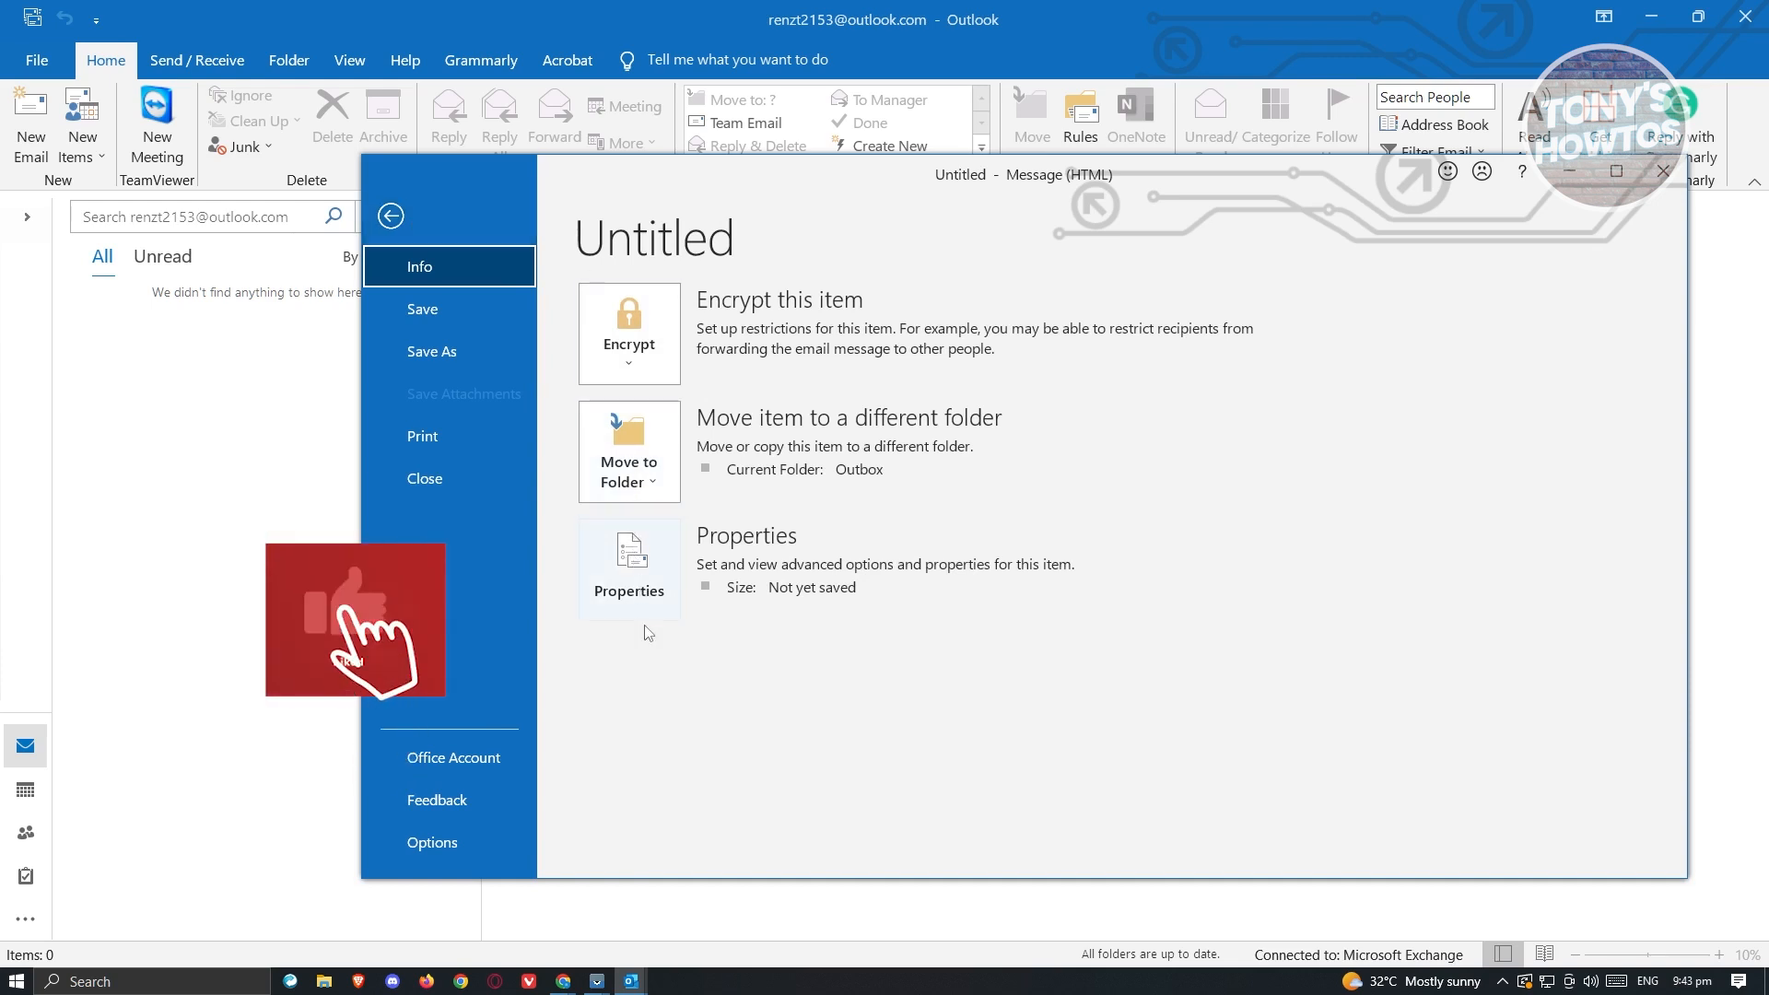
pyautogui.click(628, 566)
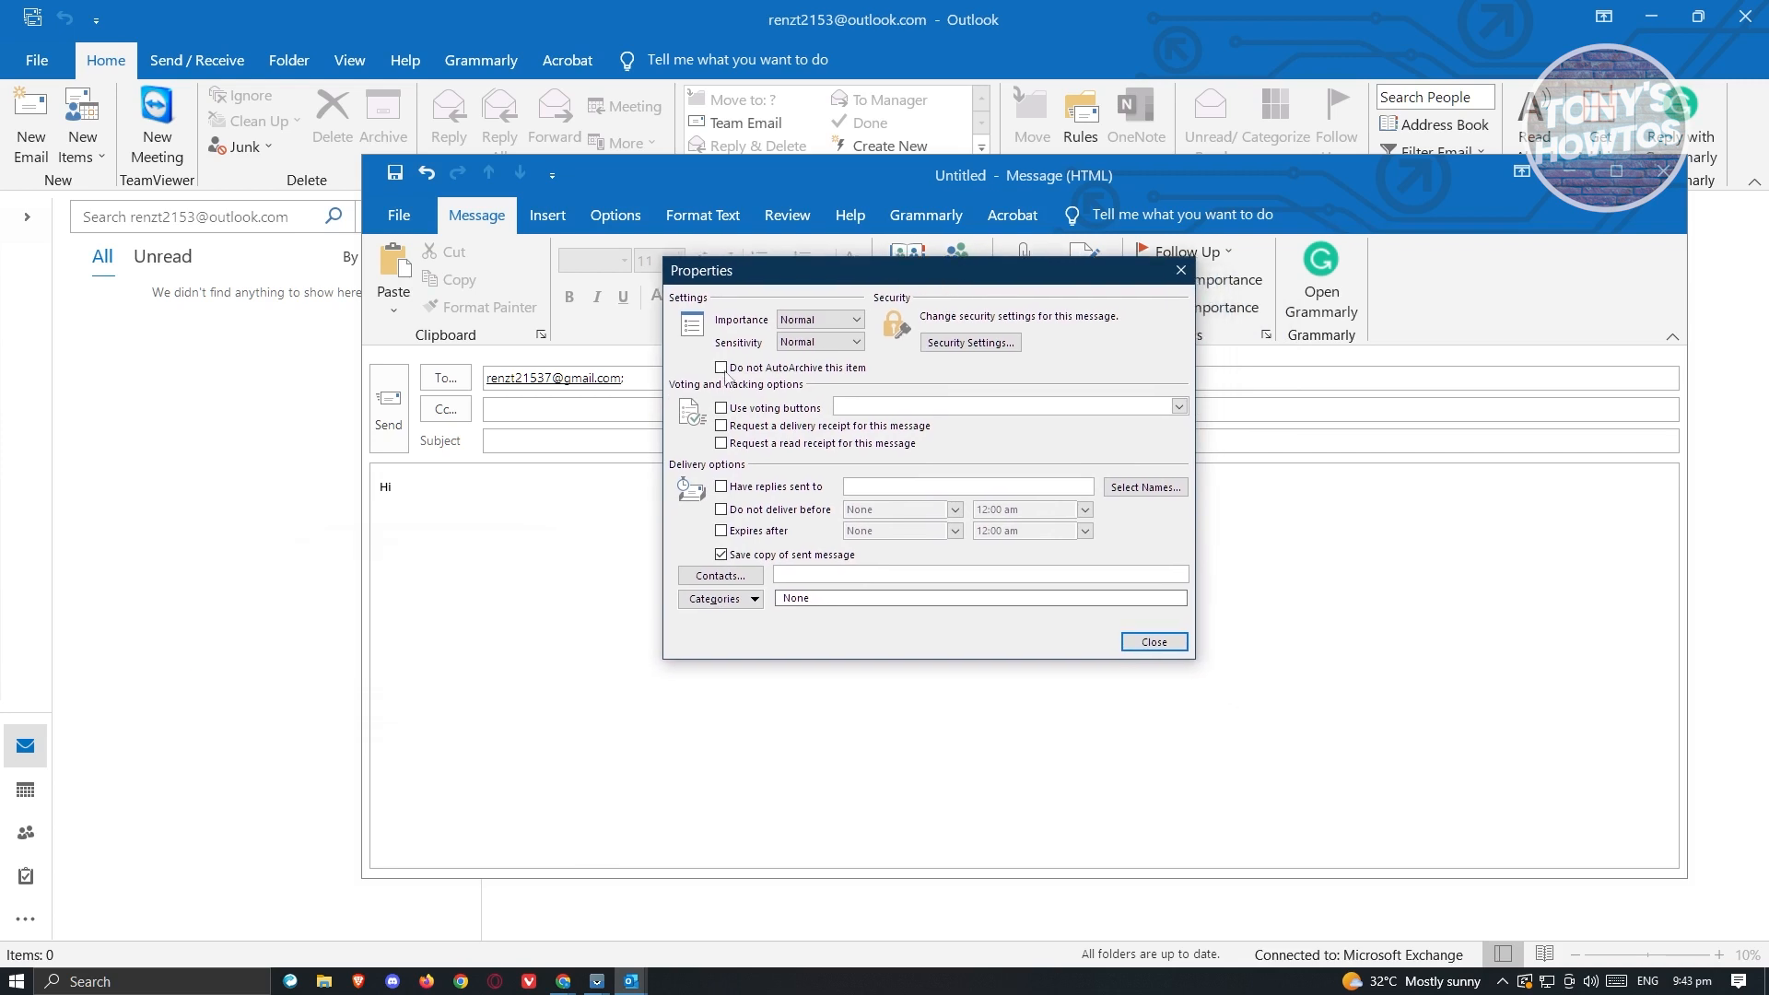
pyautogui.moveTo(707, 472)
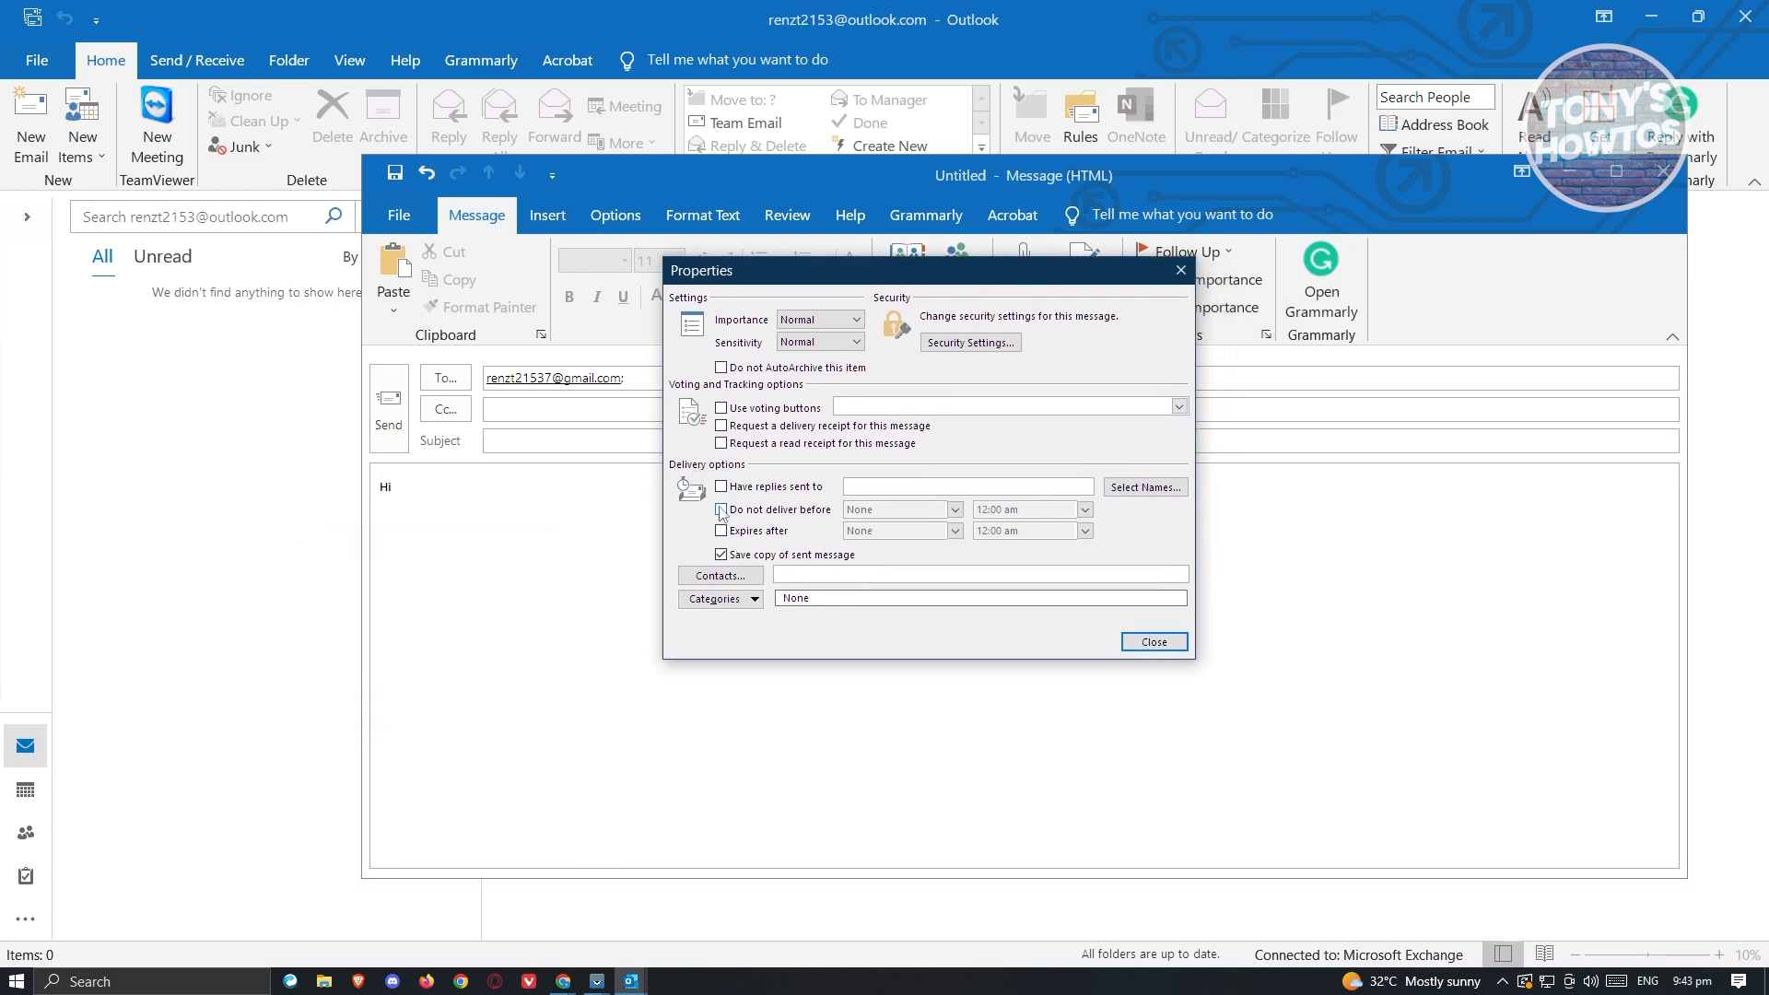
# Step: Enable 'Do not deliver before' 17/02/2024 at 10:00 am
pyautogui.click(721, 511)
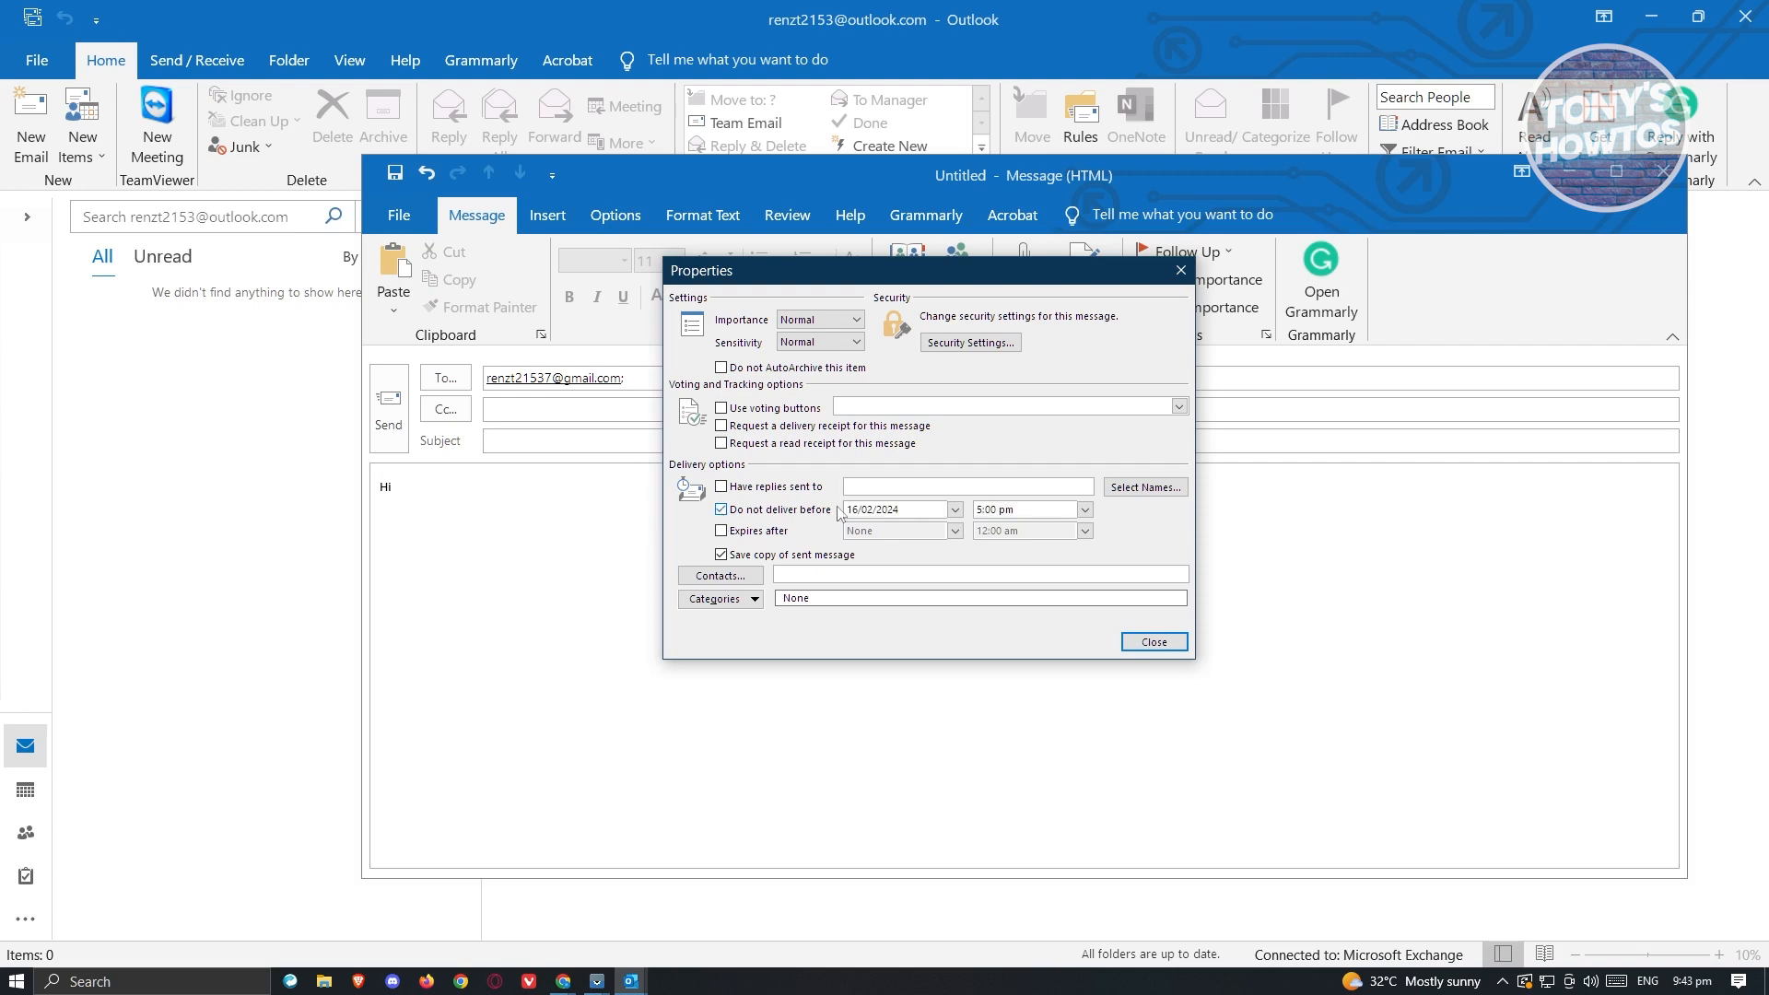
pyautogui.moveTo(954, 509)
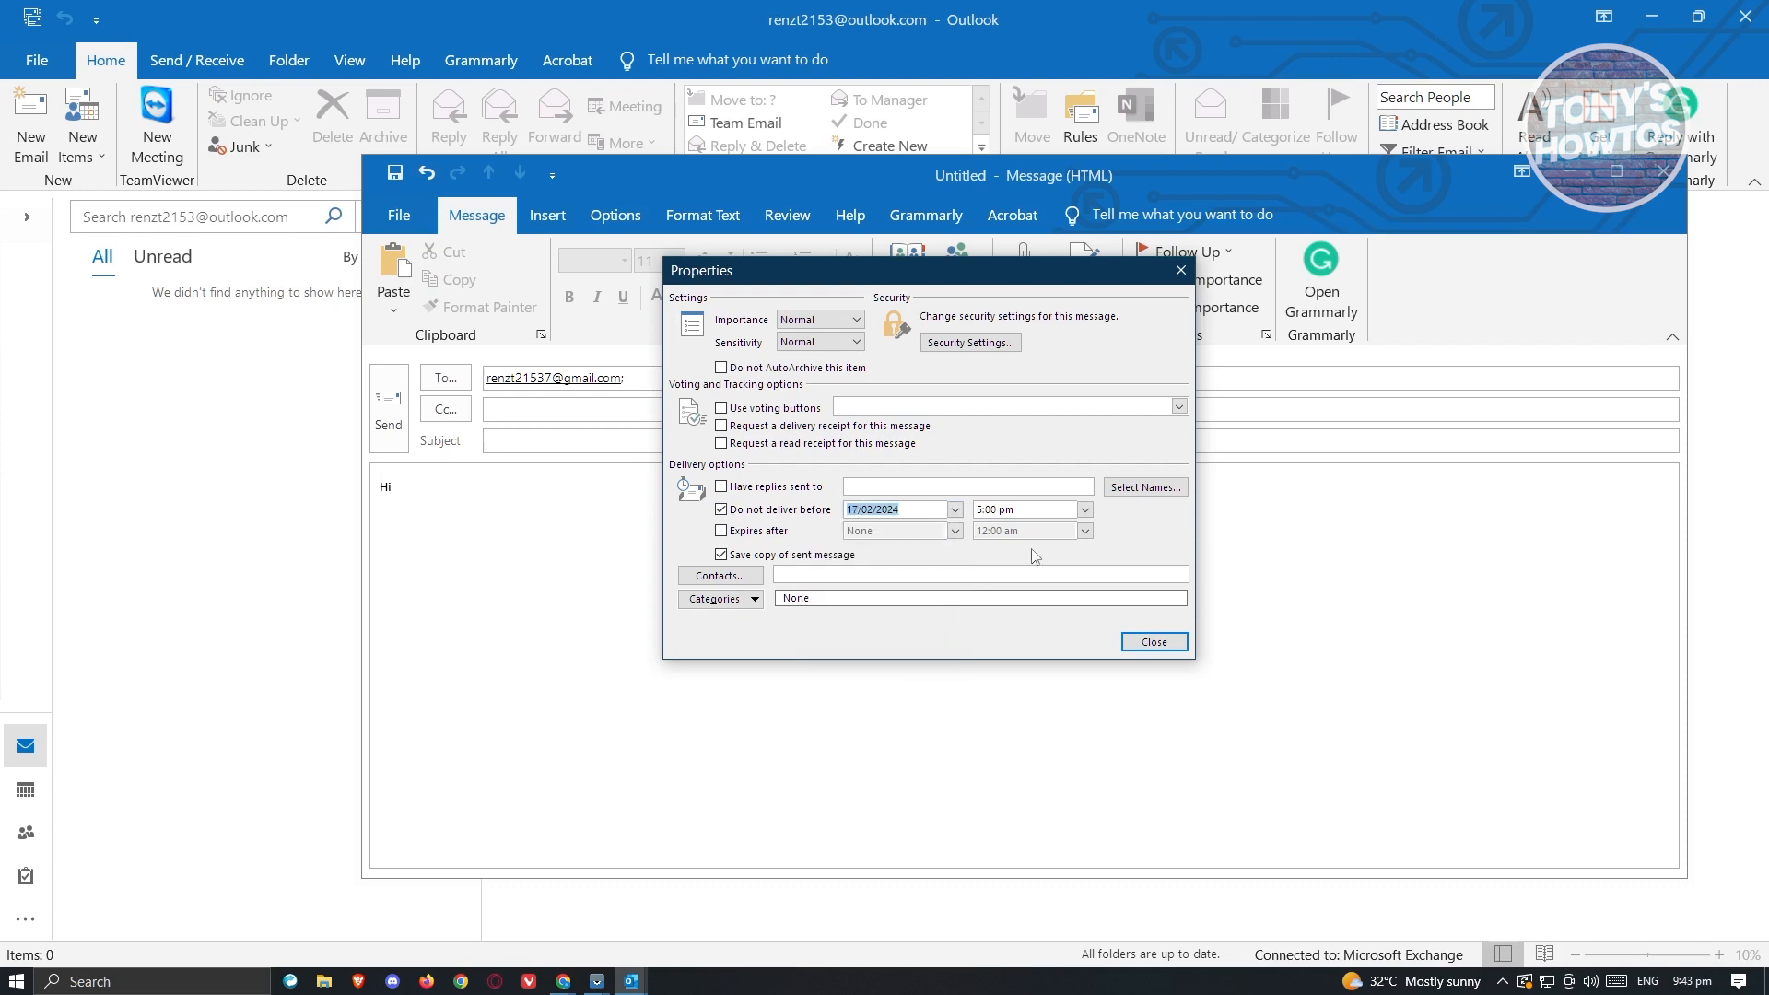
pyautogui.click(1084, 509)
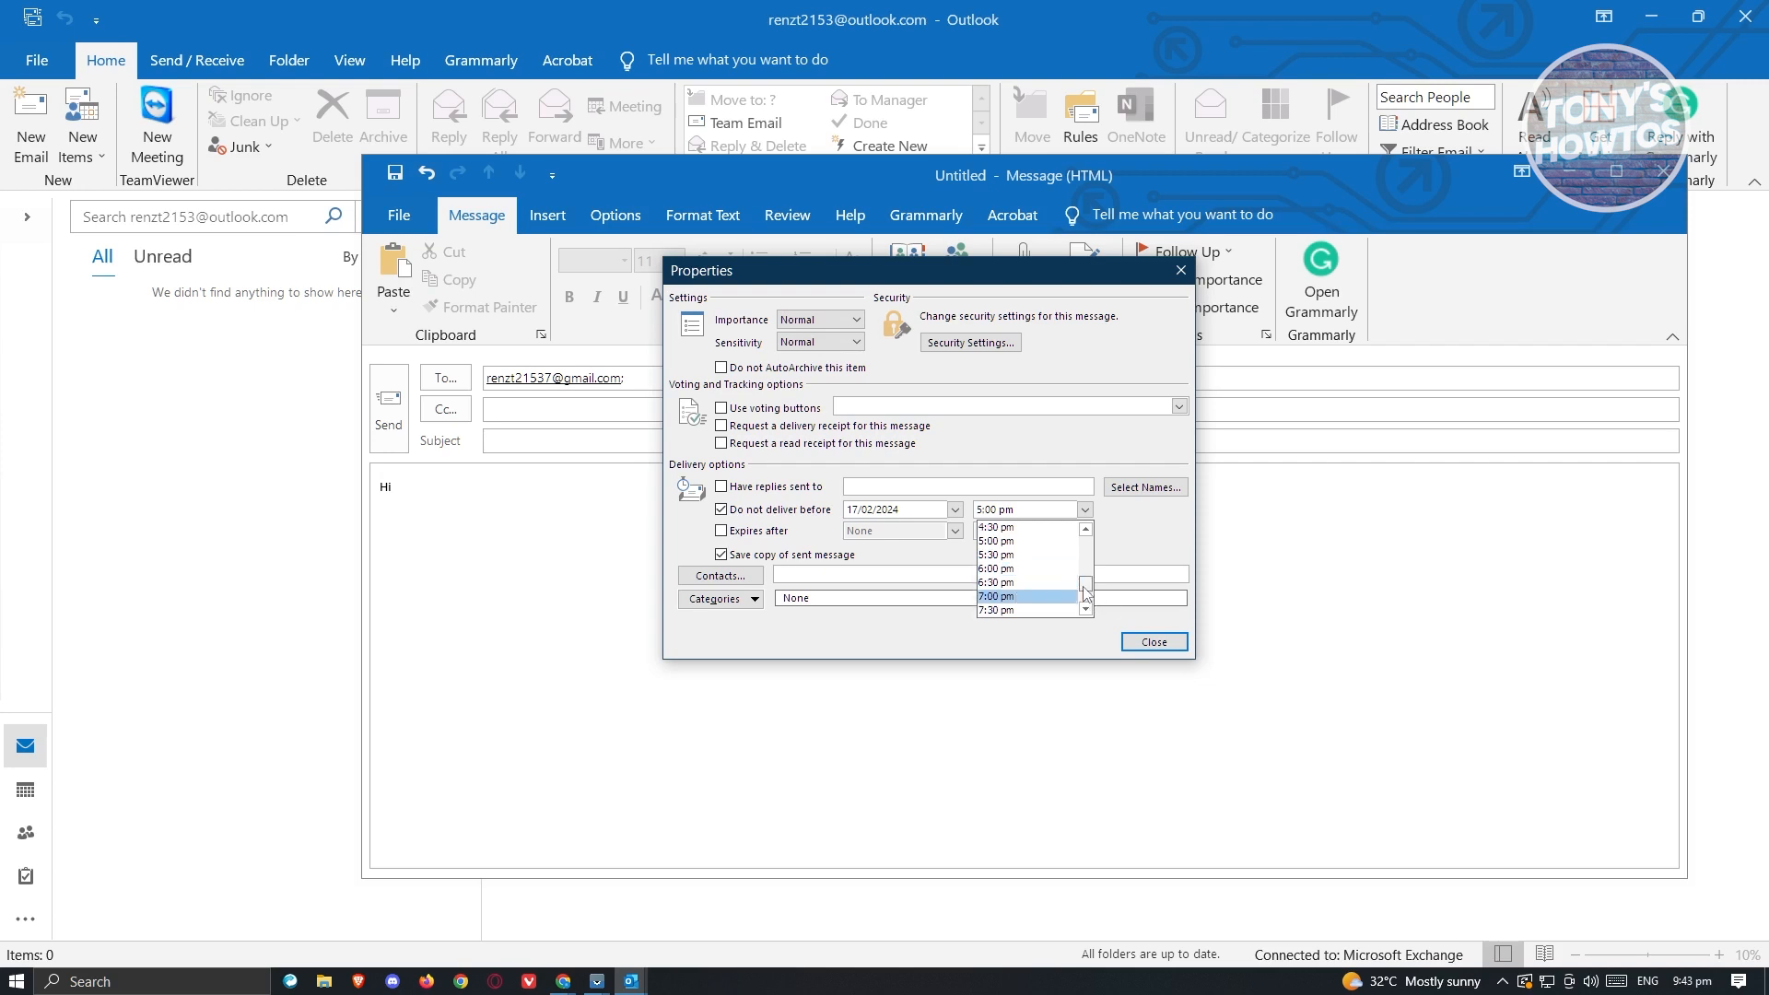
pyautogui.scroll(3)
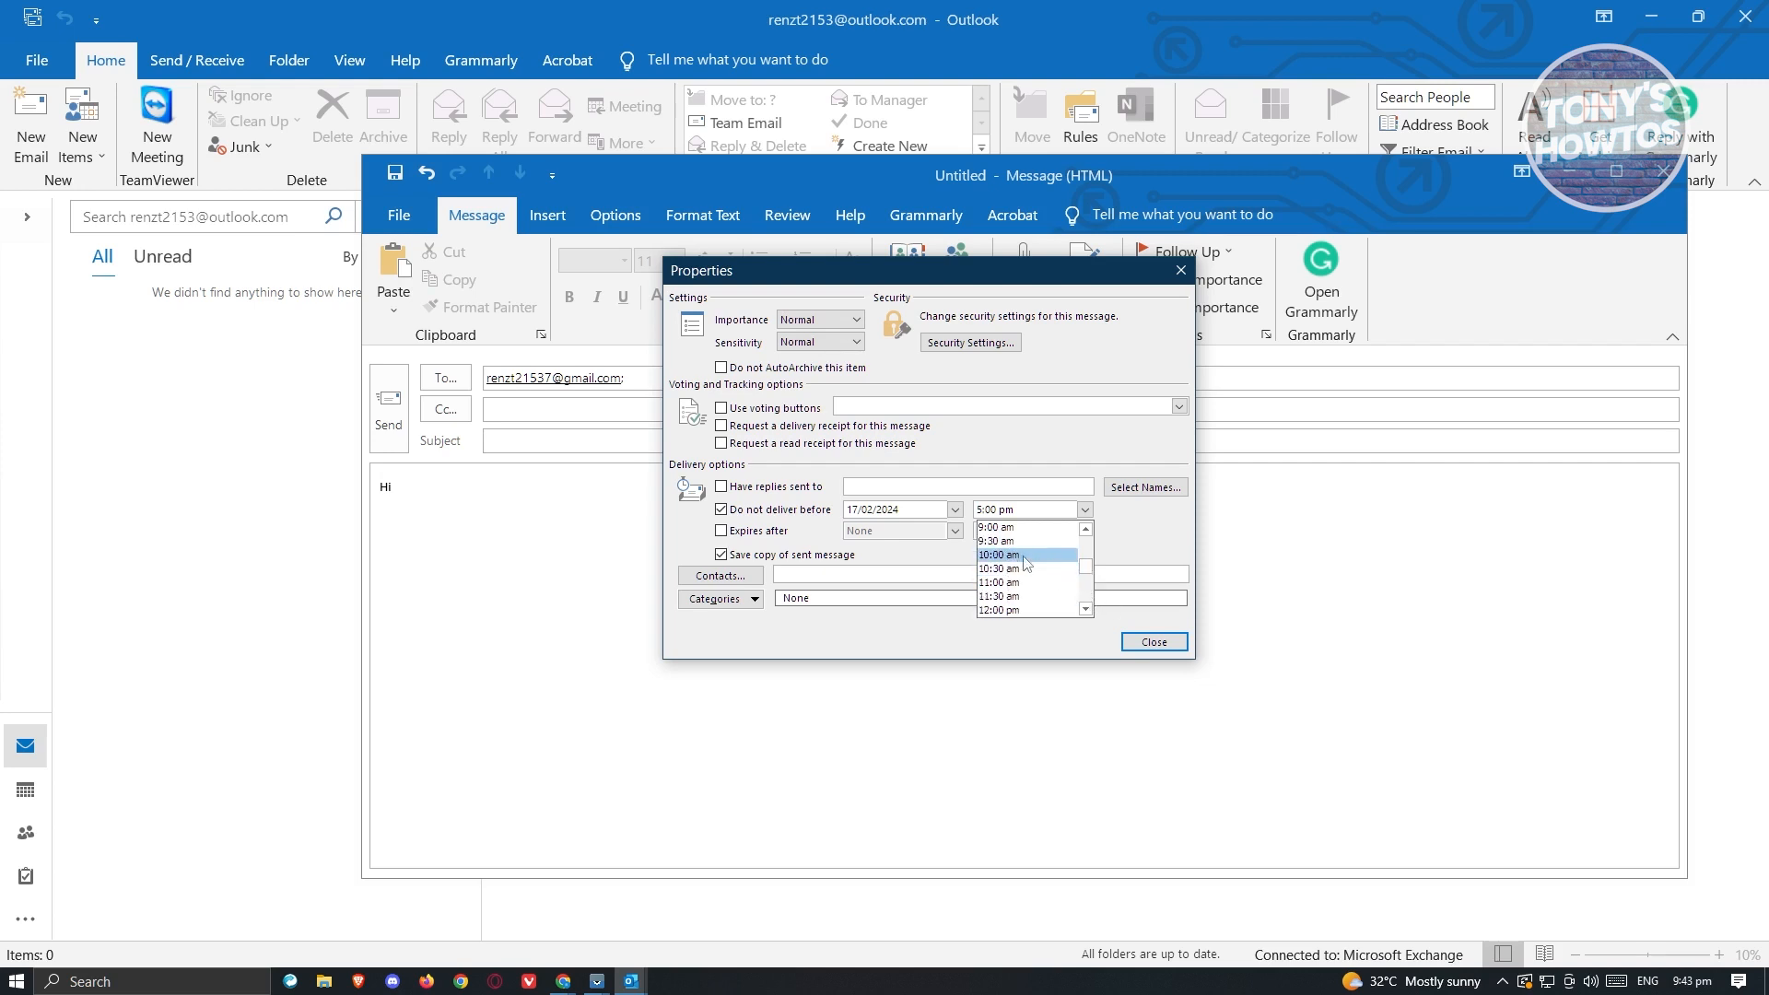
pyautogui.click(997, 554)
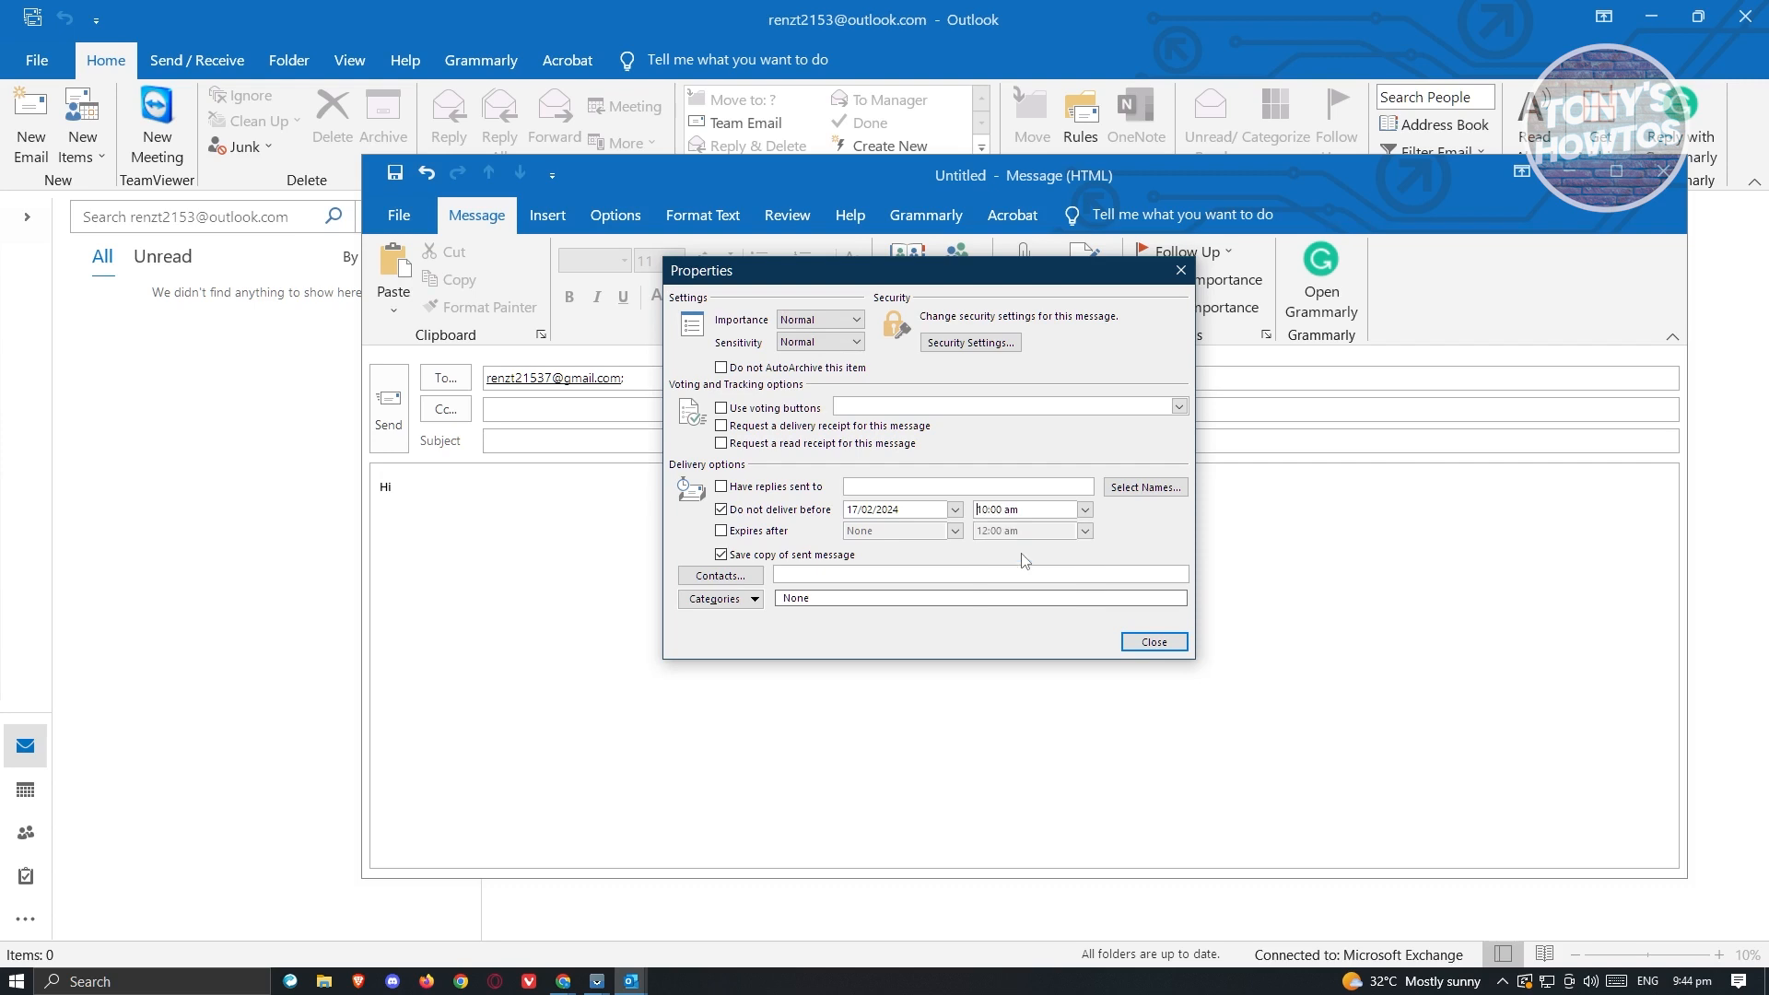
pyautogui.moveTo(1073, 540)
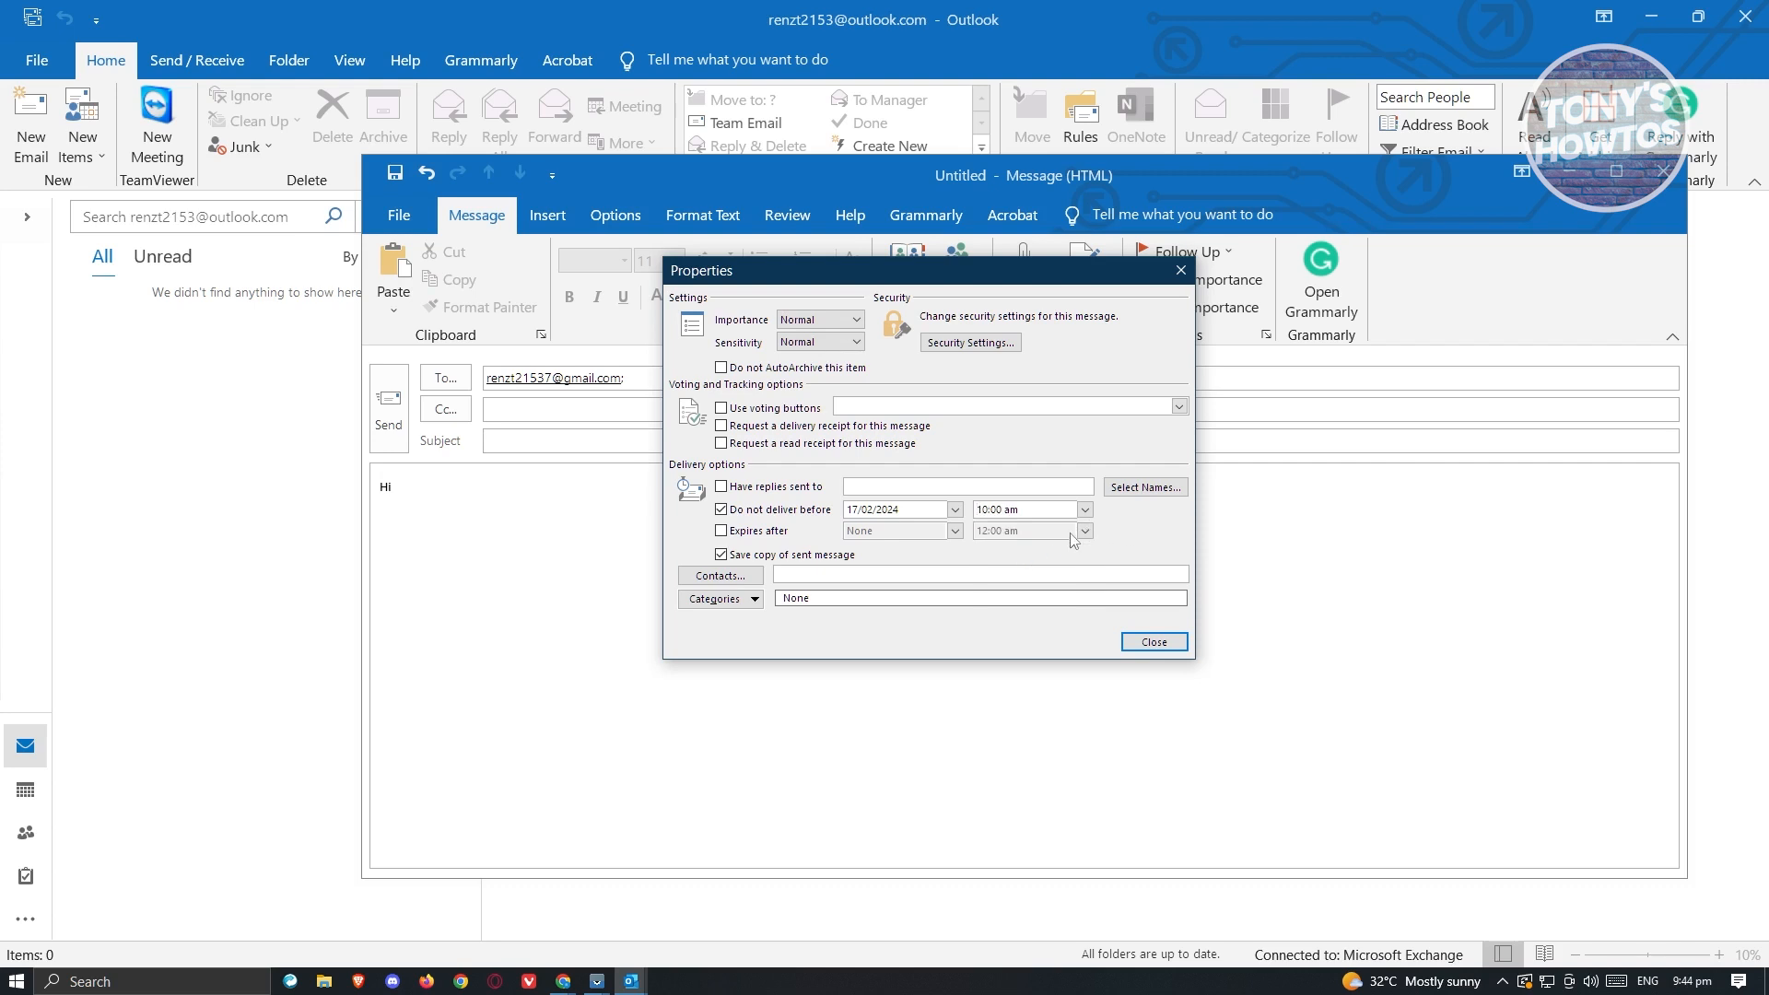
pyautogui.moveTo(917, 643)
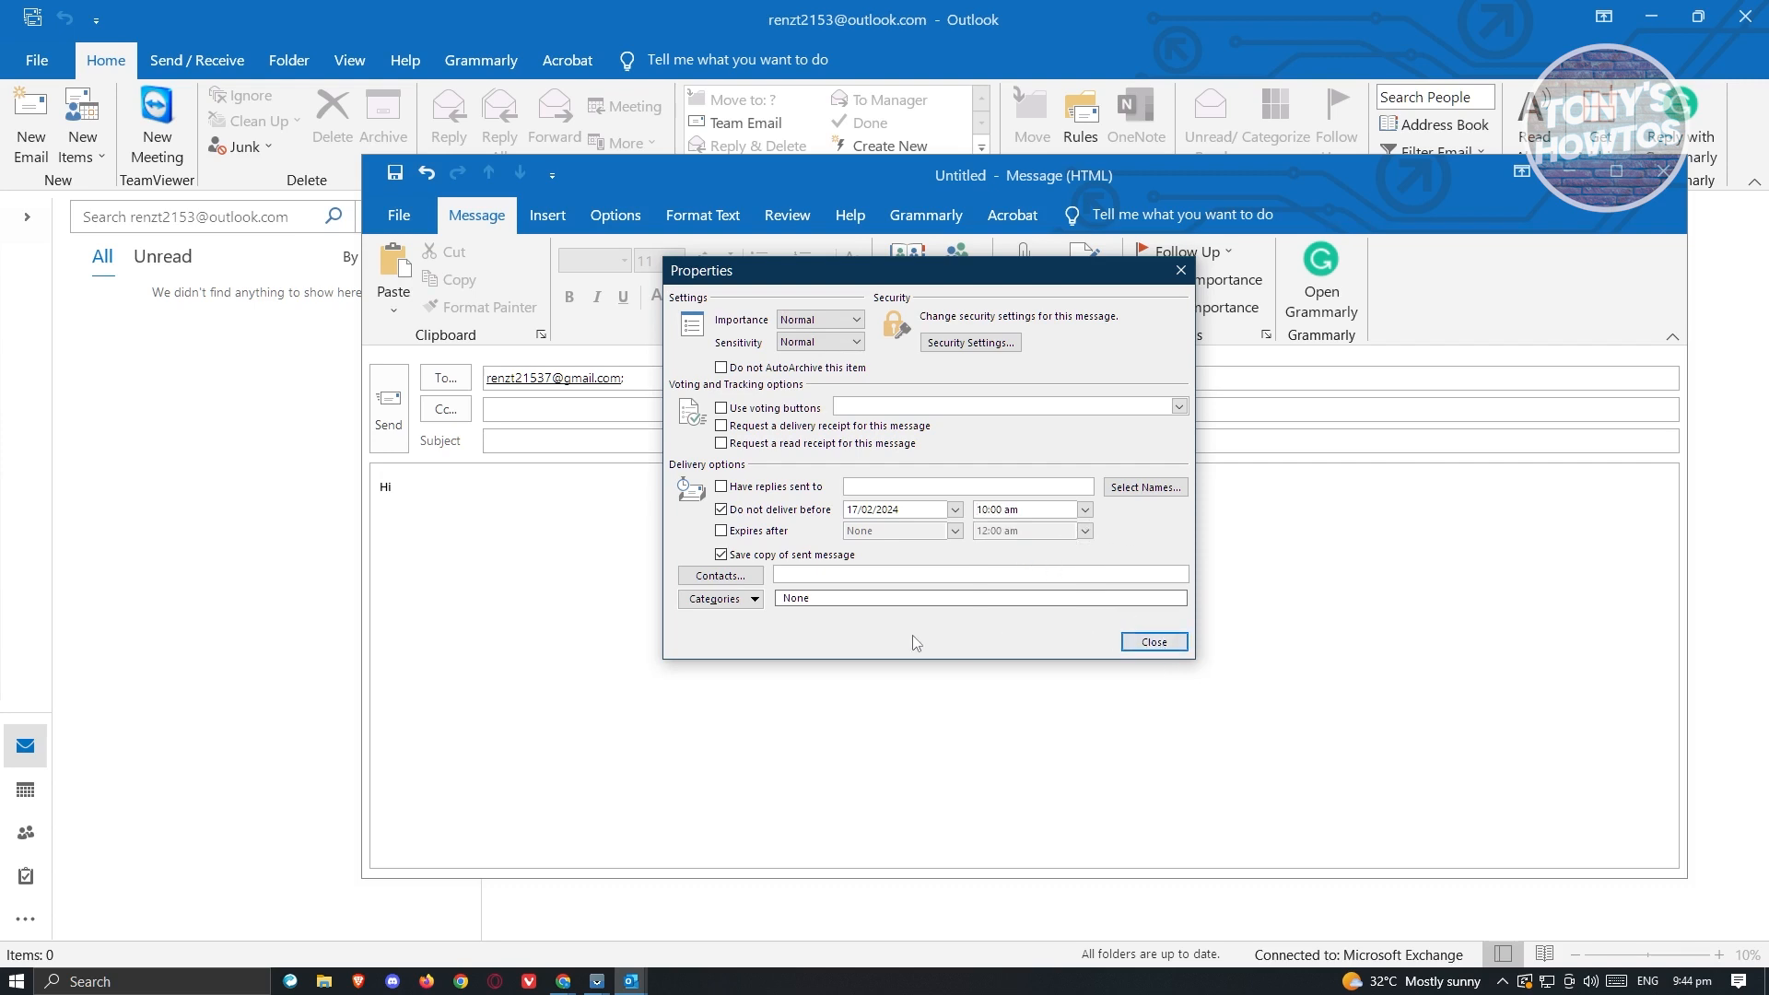
pyautogui.click(1021, 508)
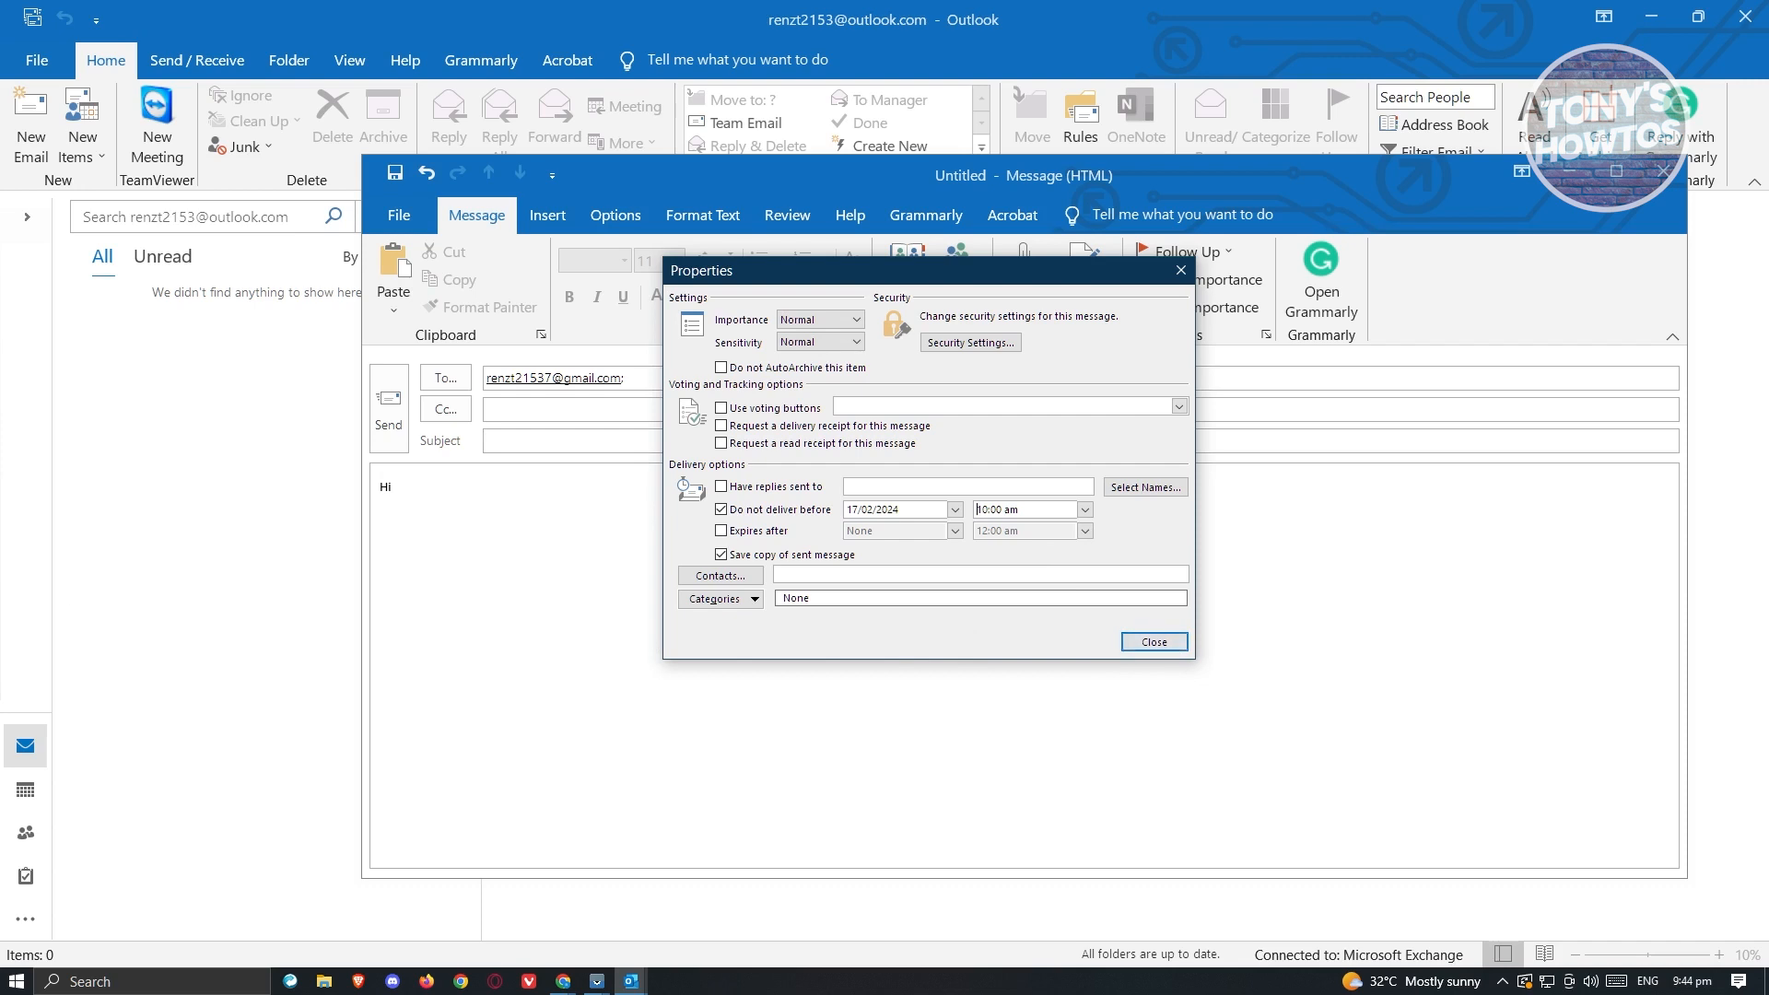
# Step: Close Properties, add the subject 'sample email' after the no-subject warning, and send
pyautogui.click(1152, 641)
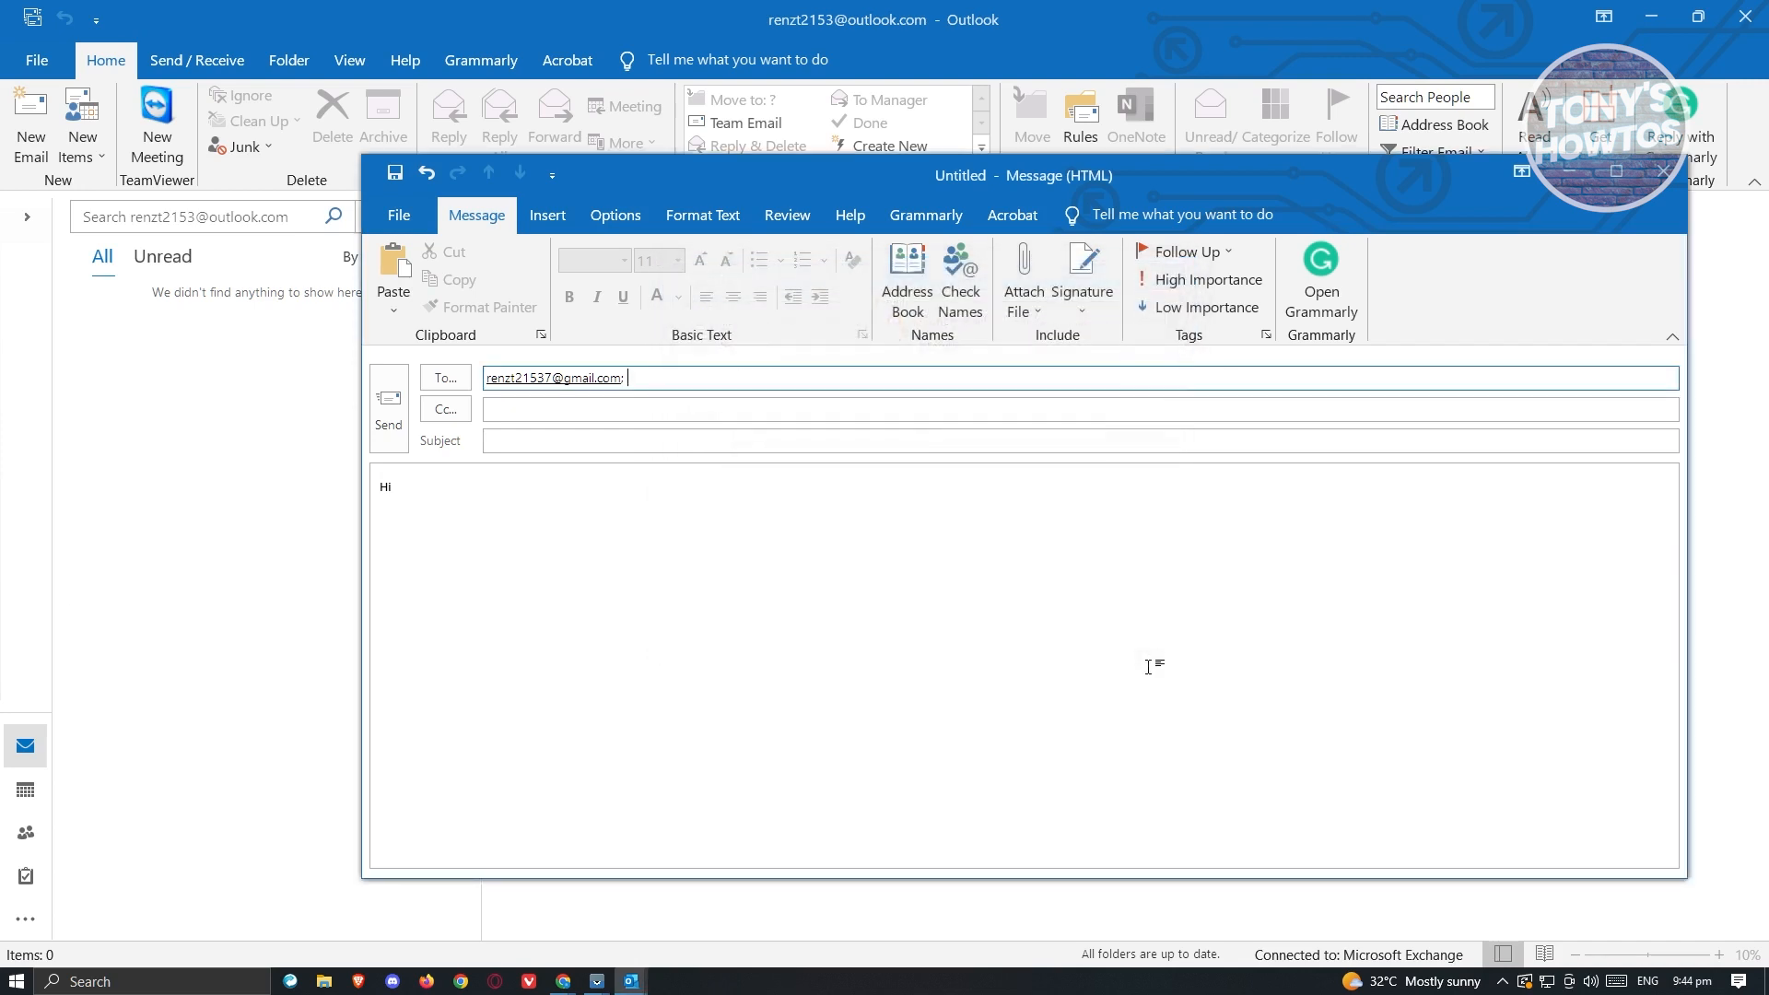
pyautogui.moveTo(685, 682)
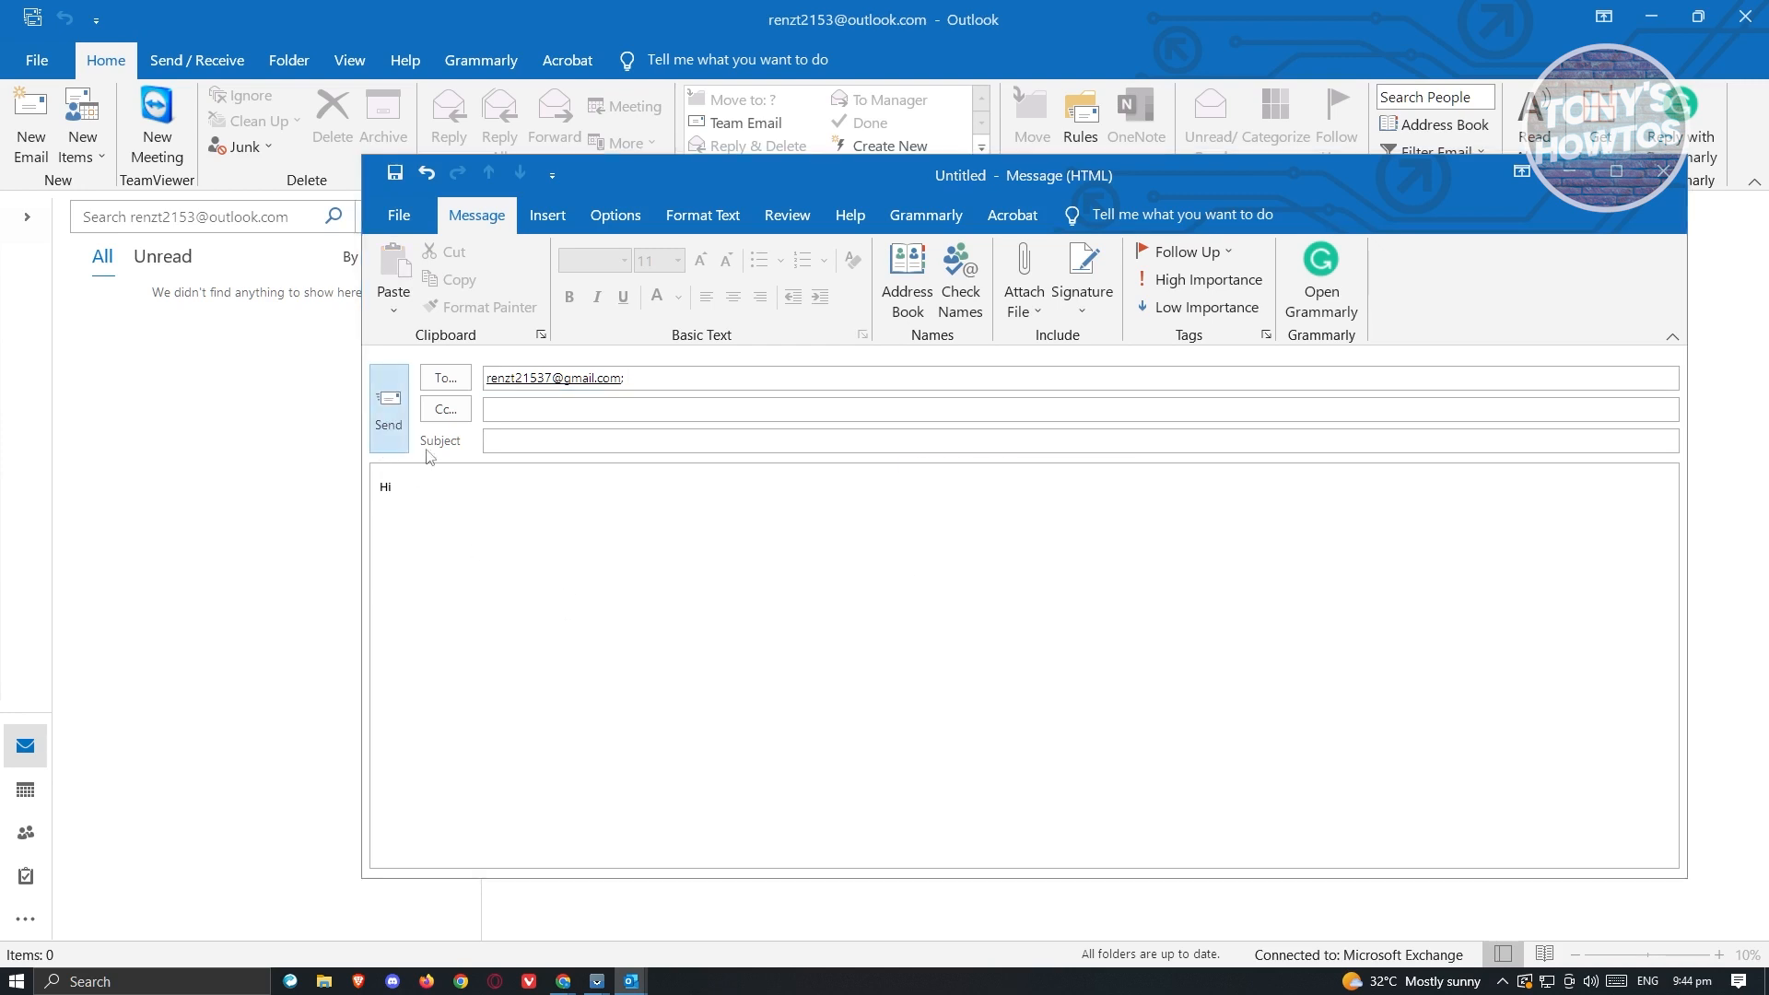
pyautogui.click(389, 398)
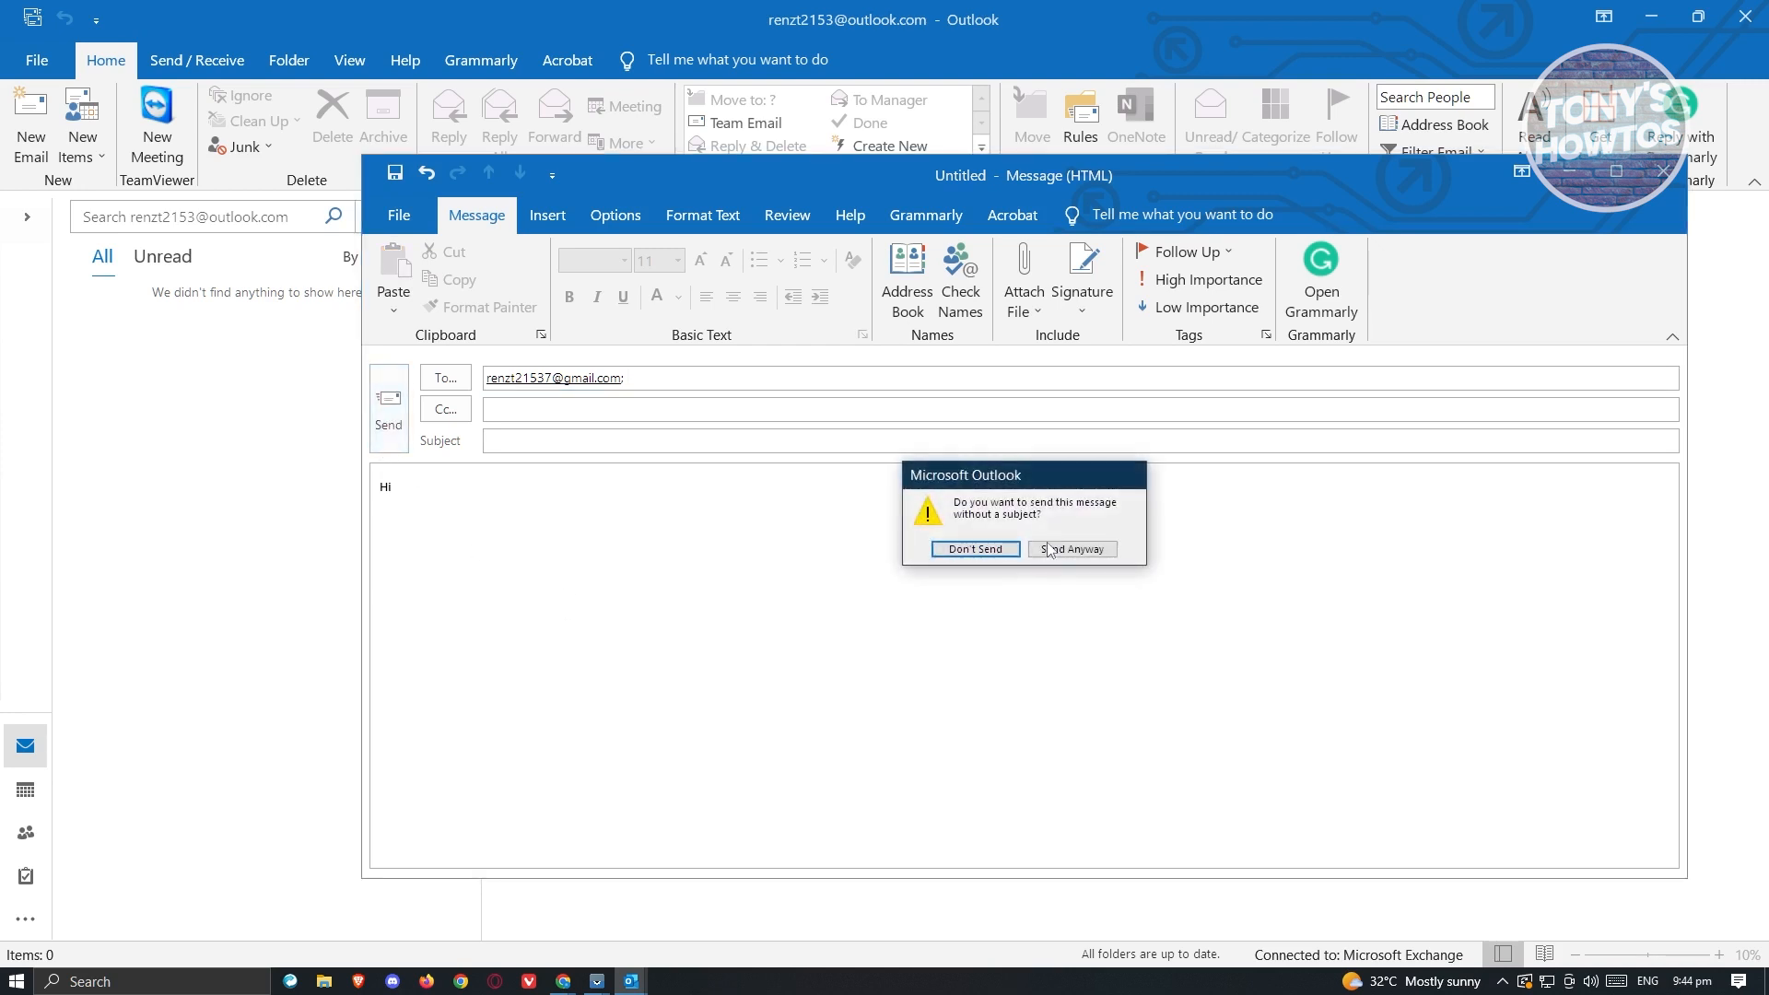
pyautogui.moveTo(786, 546)
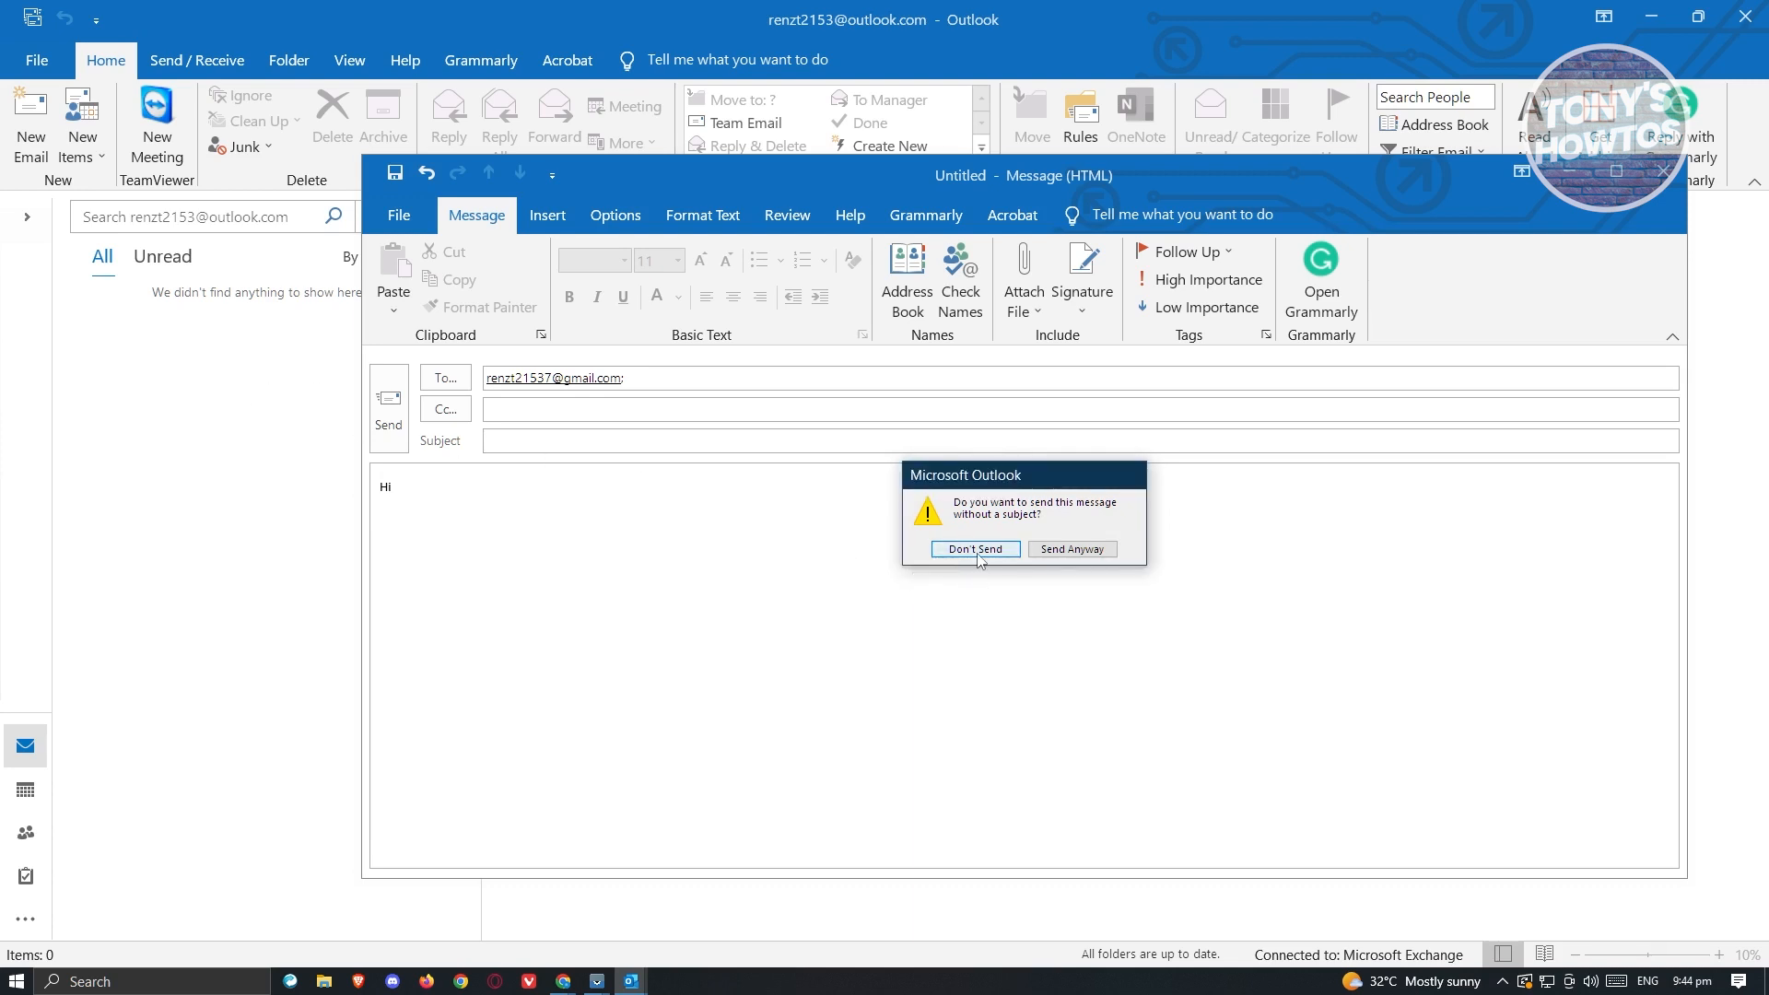
pyautogui.click(973, 550)
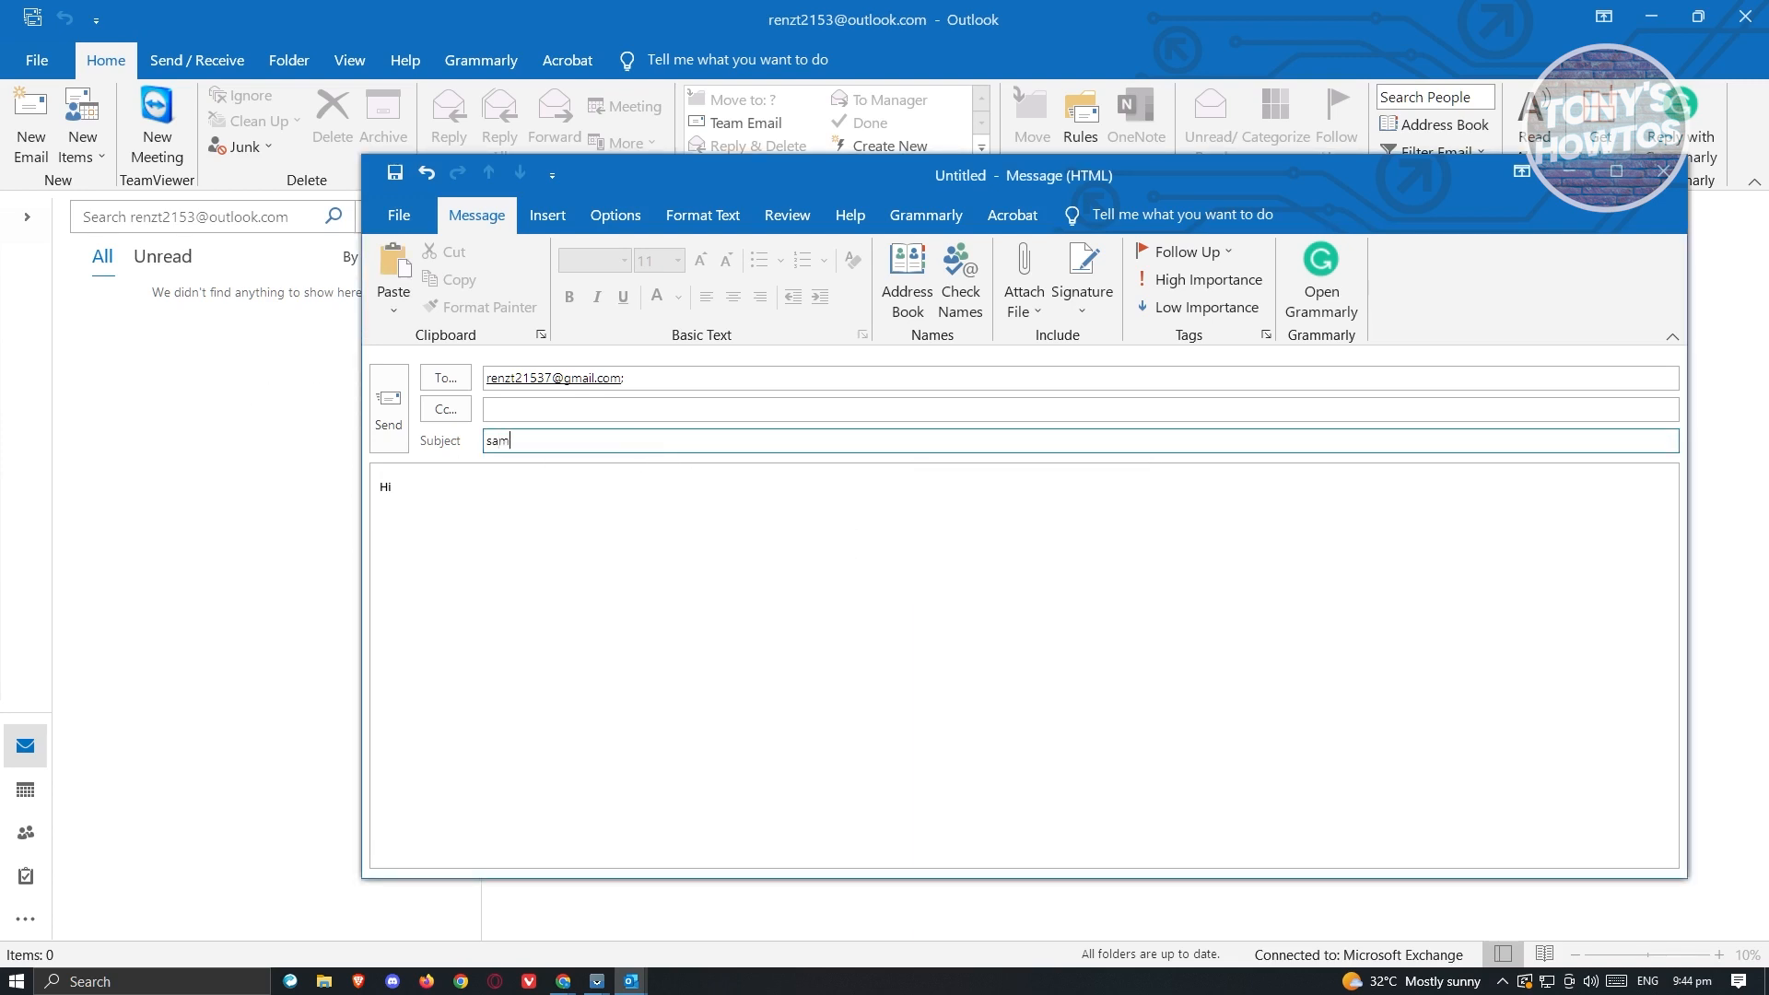
pyautogui.write('ple email')
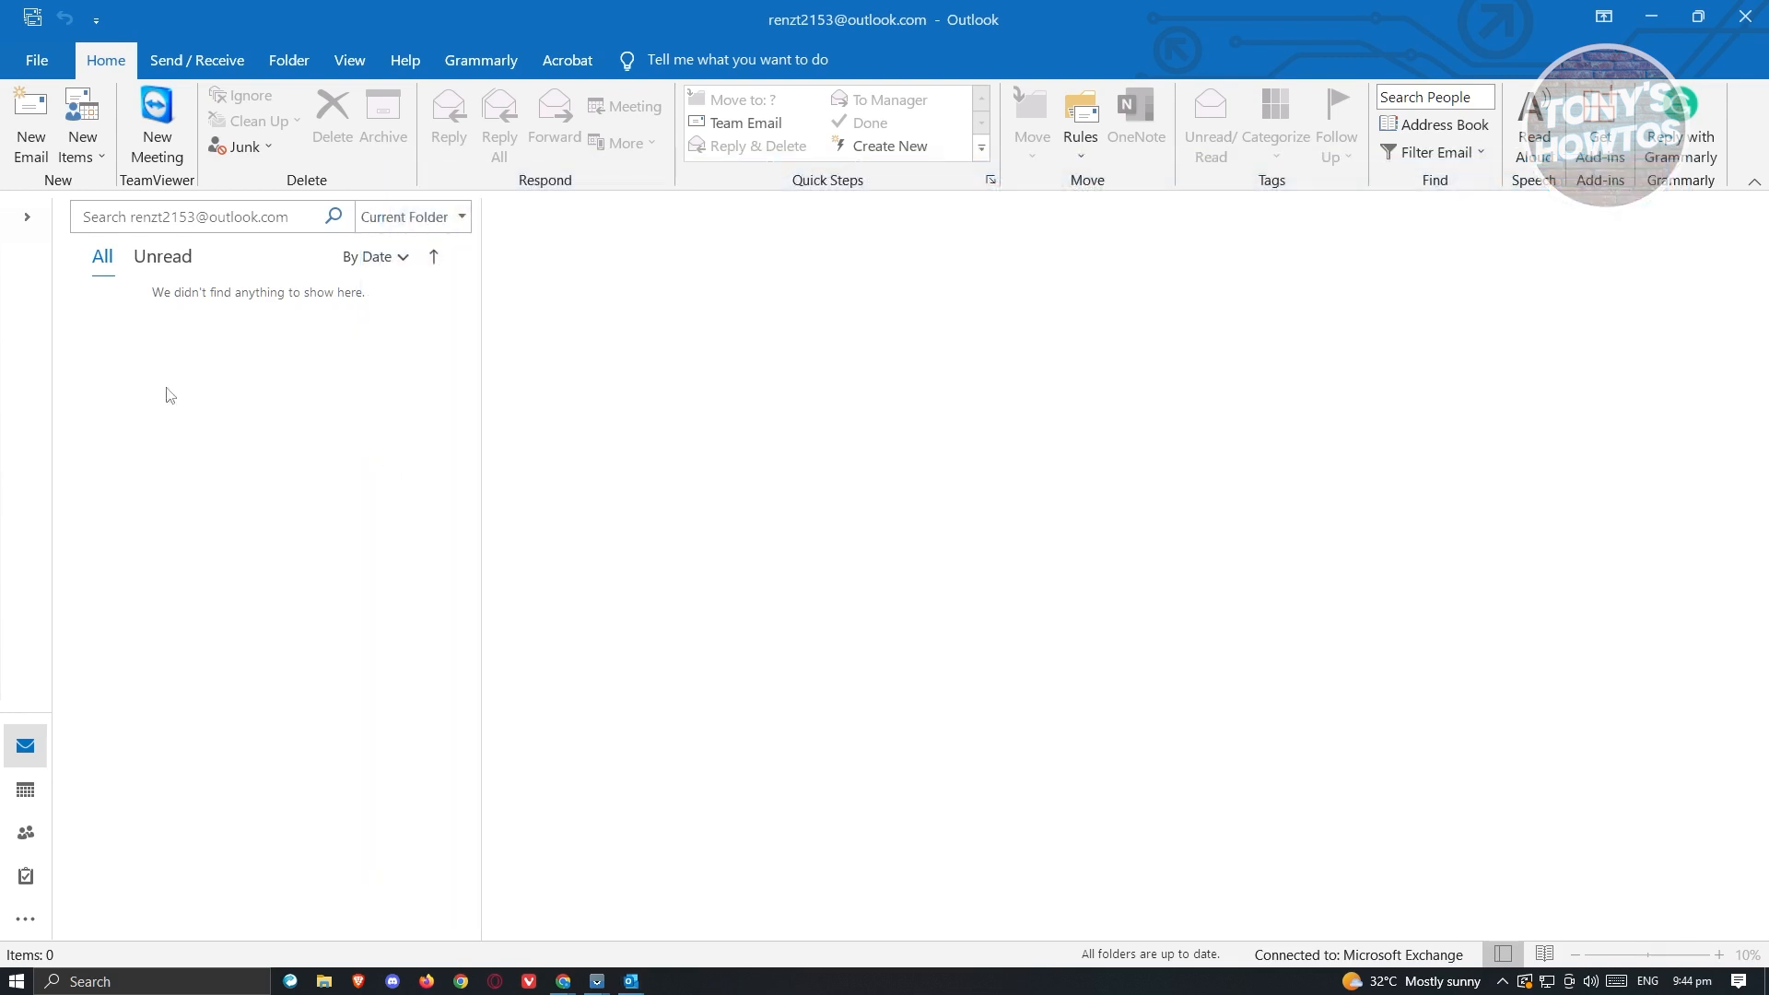
pyautogui.moveTo(24, 794)
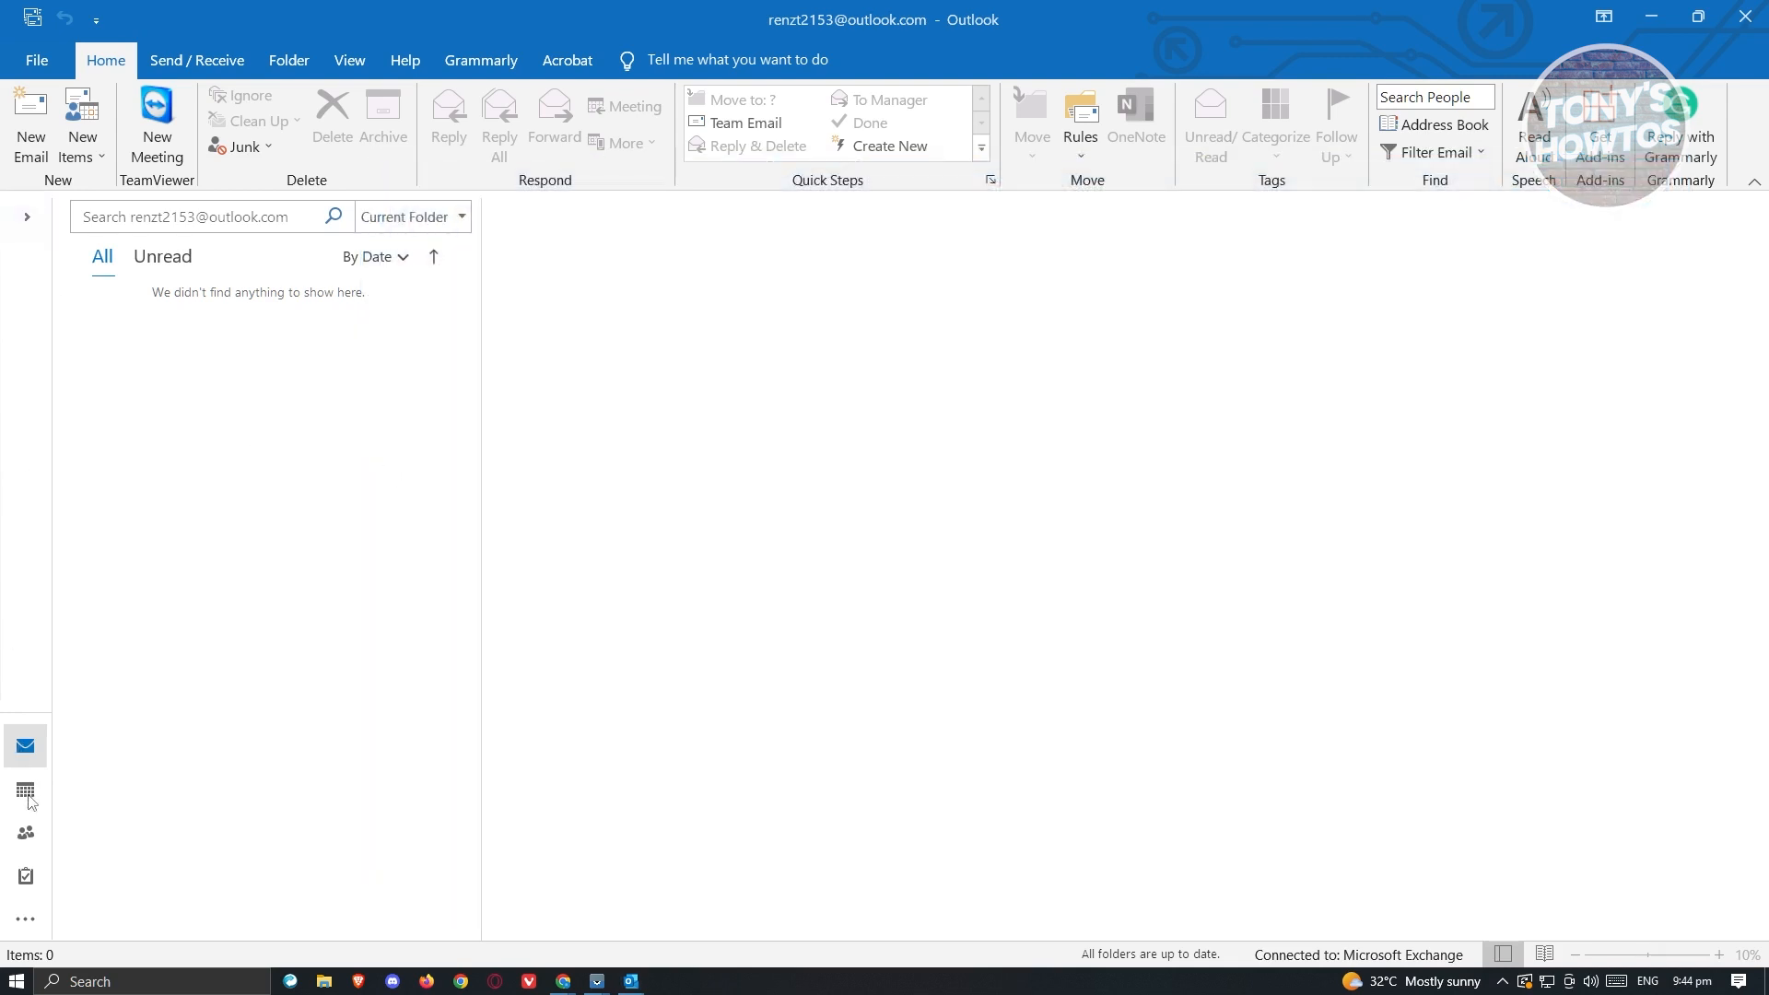
# Step: Show the Outbox folder holding the queued 'sample email' message
pyautogui.click(25, 218)
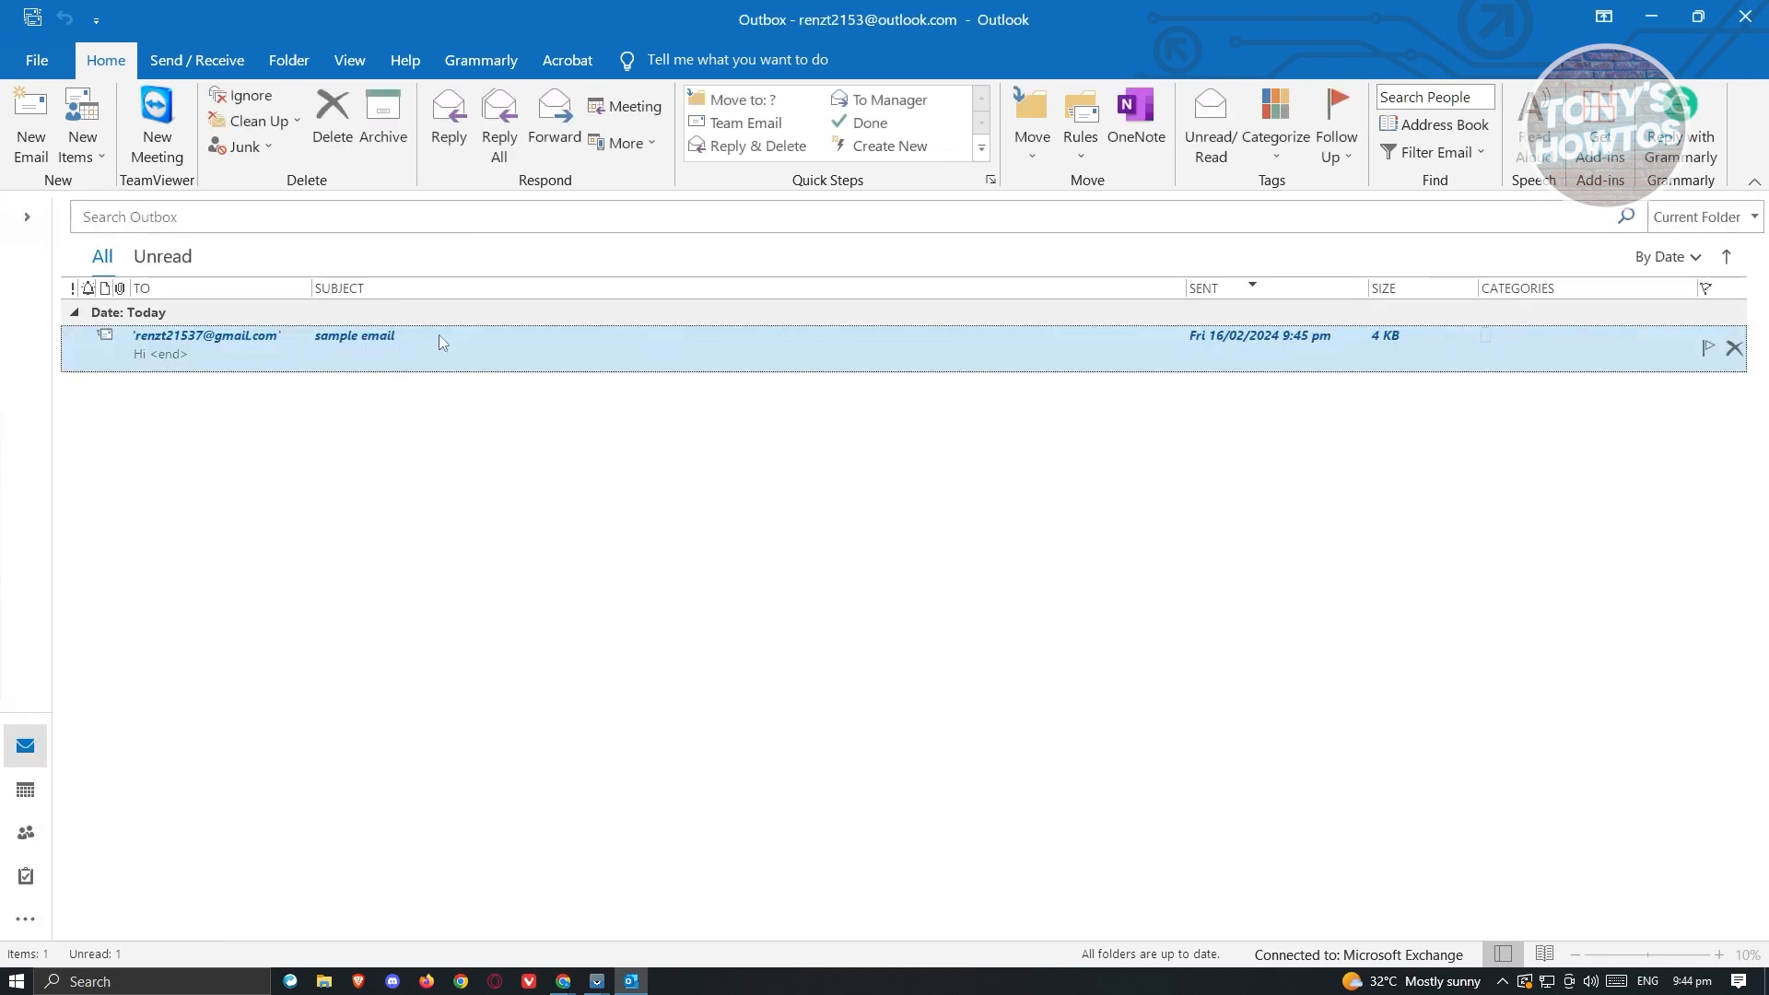
pyautogui.moveTo(278, 370)
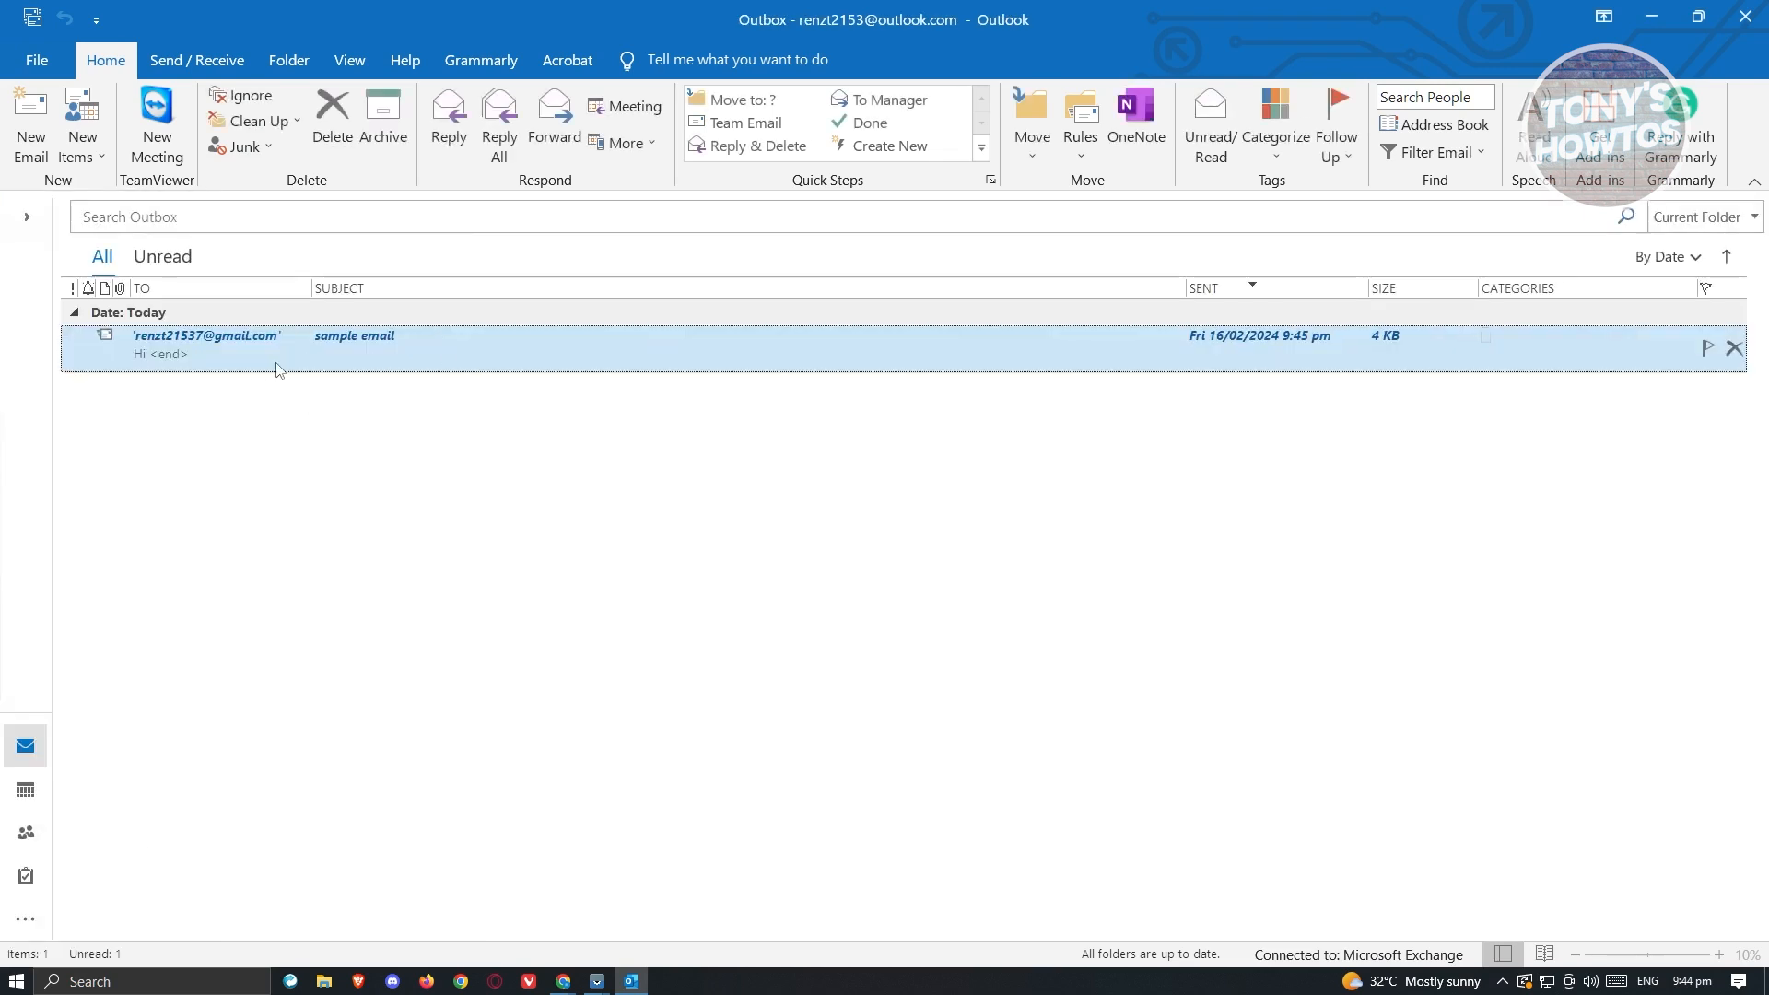
pyautogui.moveTo(1172, 715)
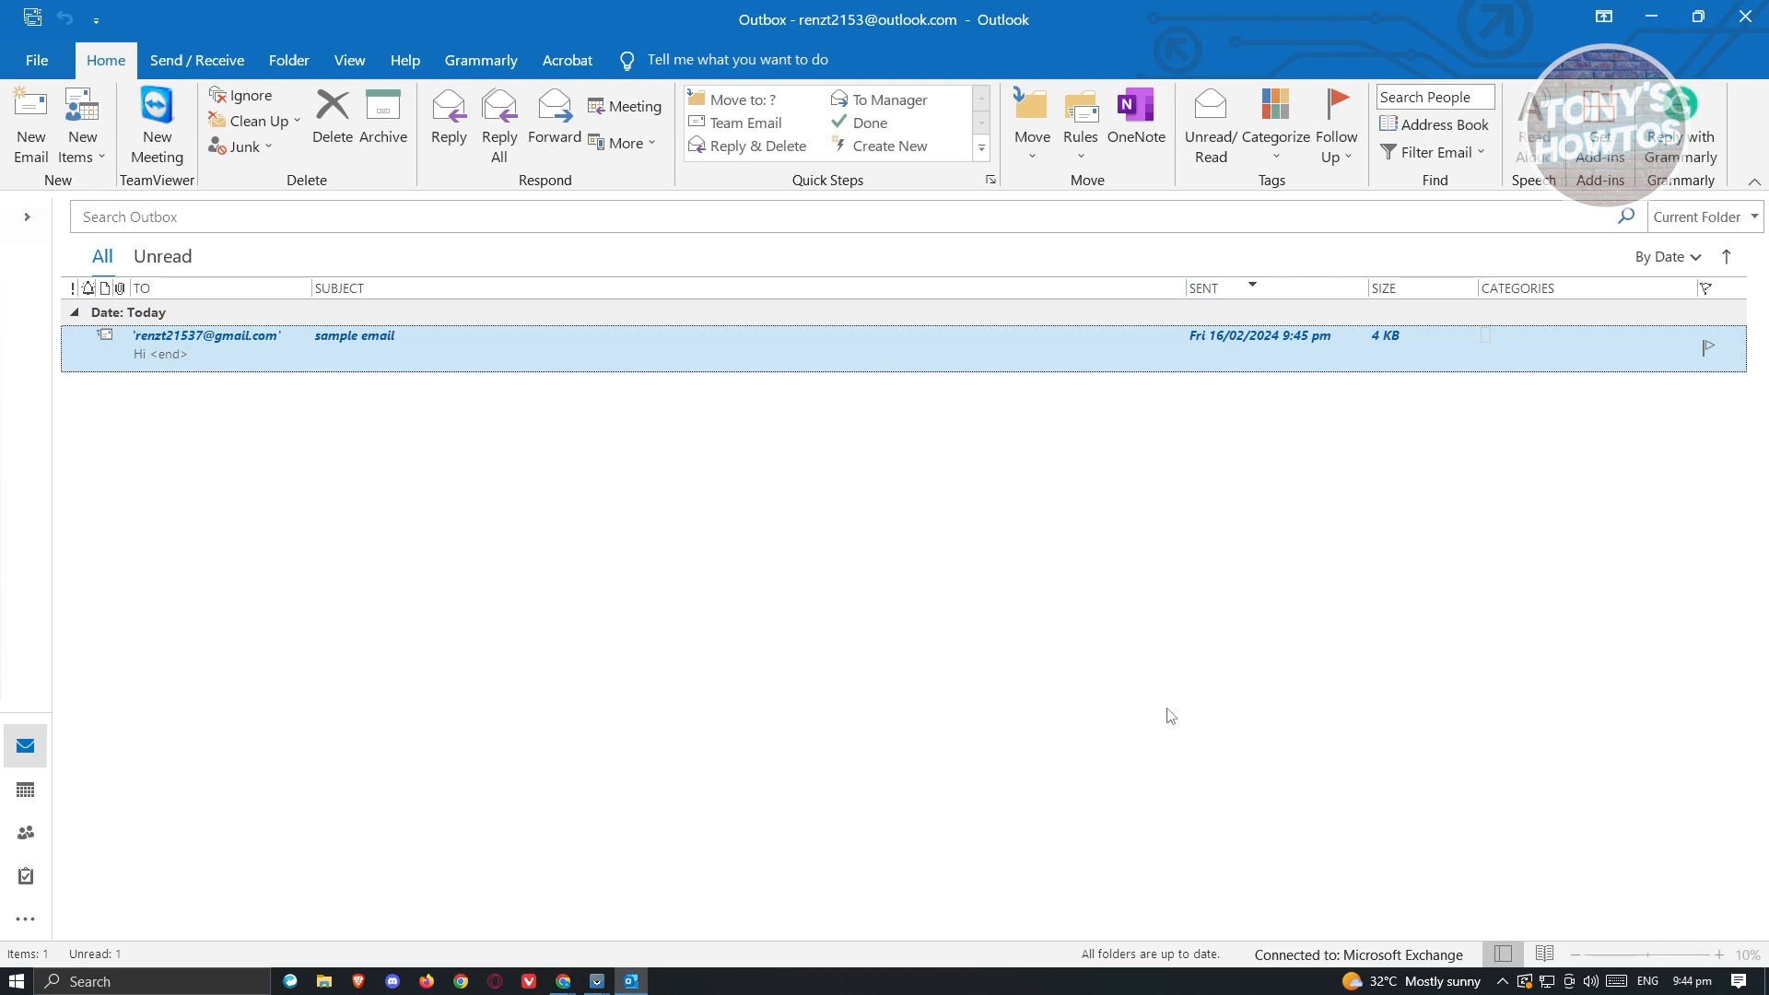
pyautogui.moveTo(1272, 342)
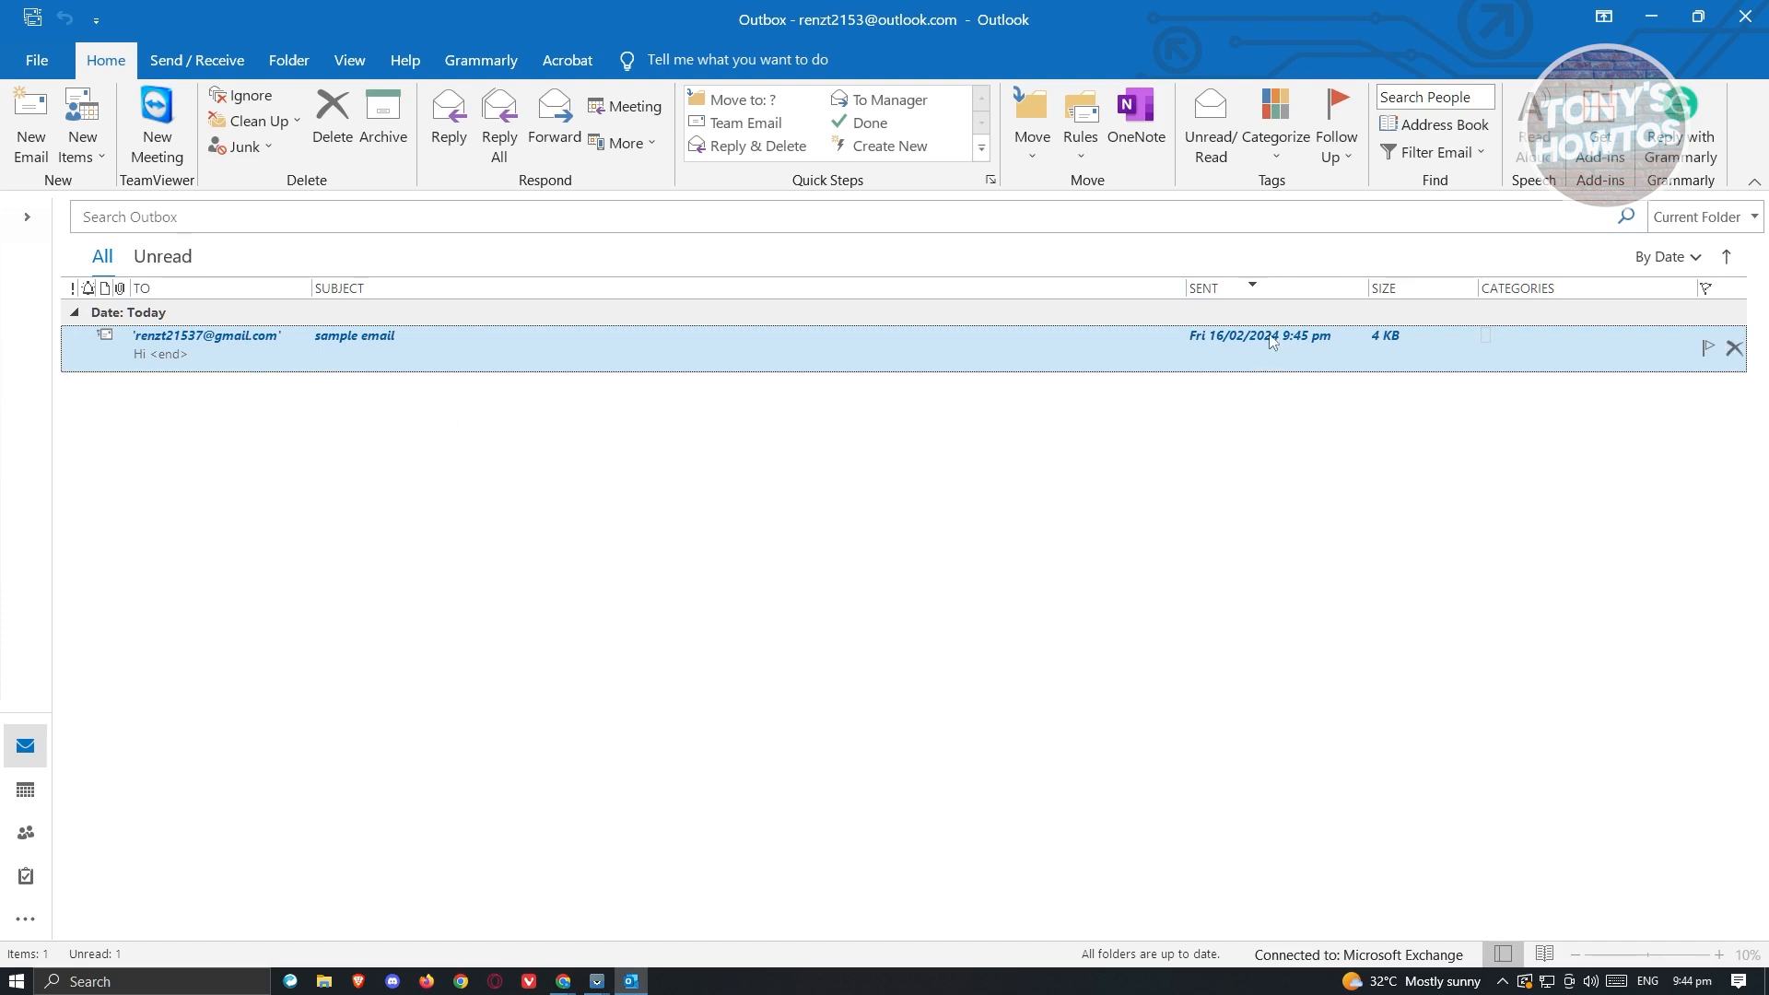